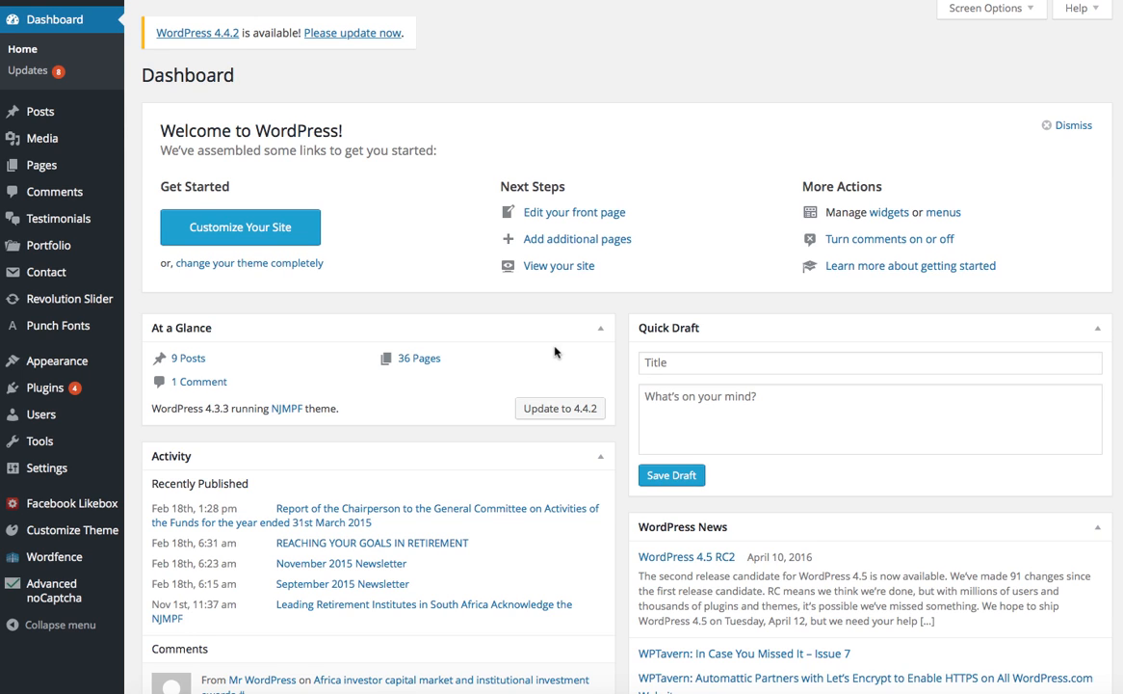
mouse_move(573, 322)
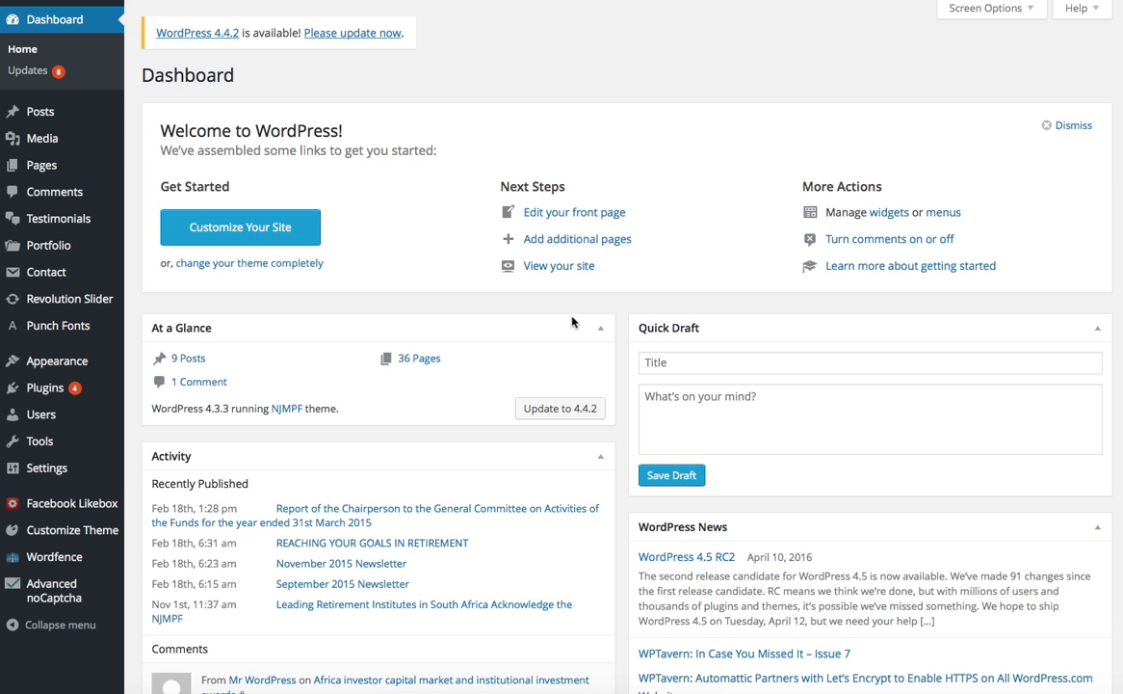
mouse_move(73, 303)
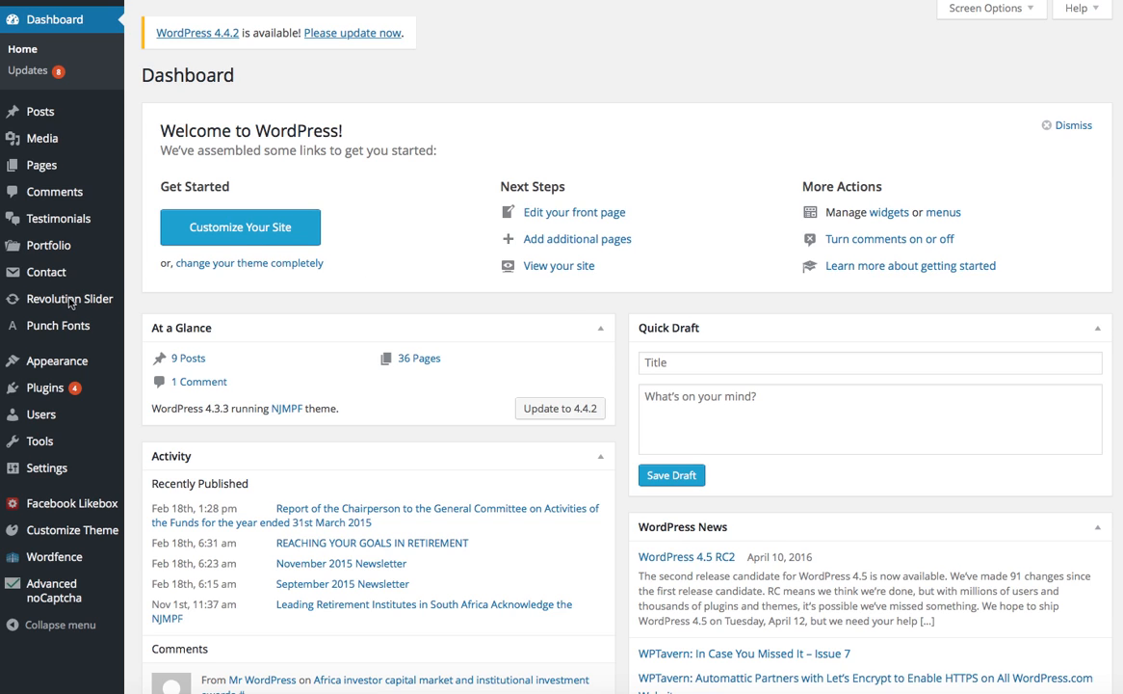
mouse_move(69, 315)
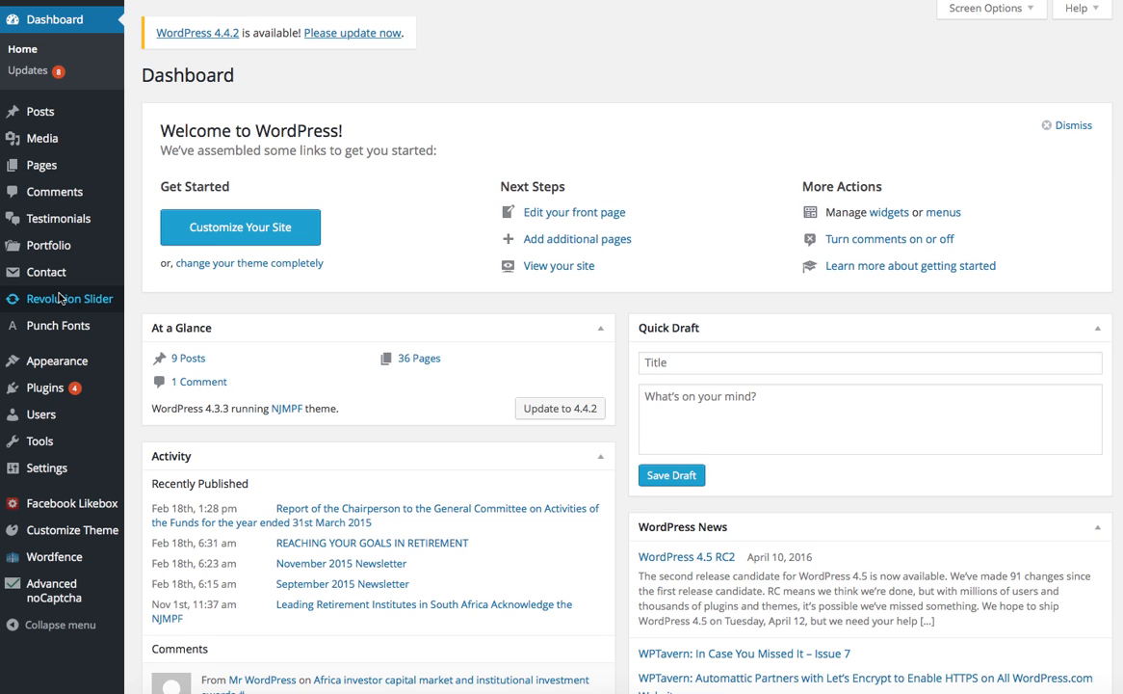
Step: Go from Revolution Slider's slider list to the Homepage slider's slides
left_click(69, 298)
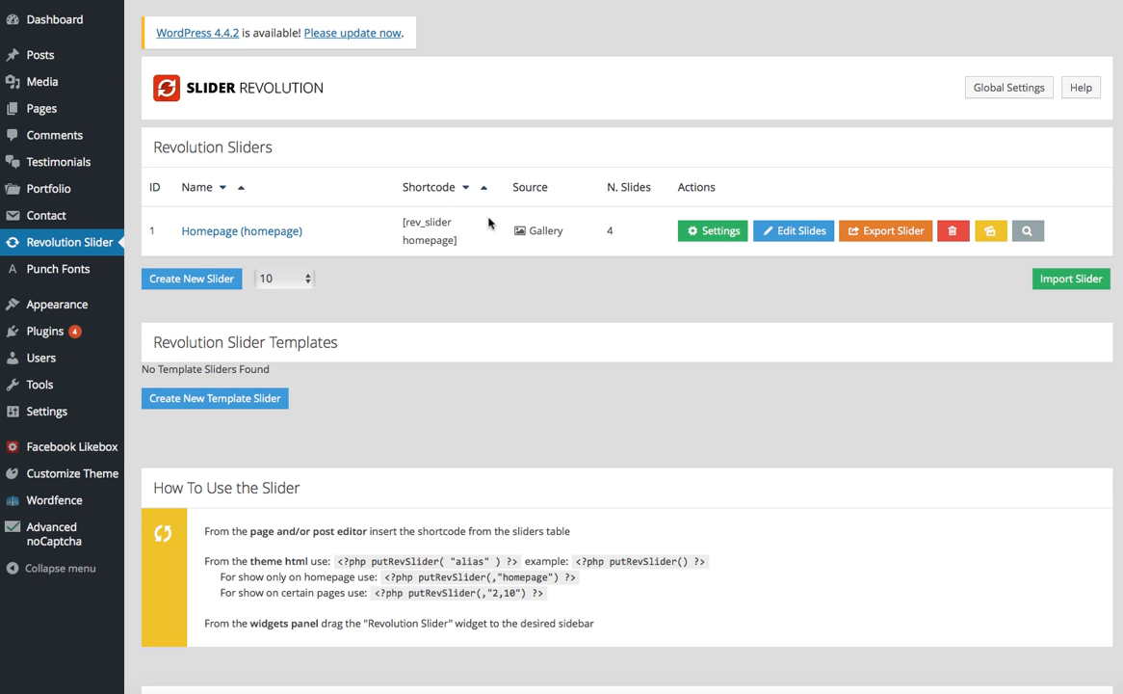
mouse_move(793, 230)
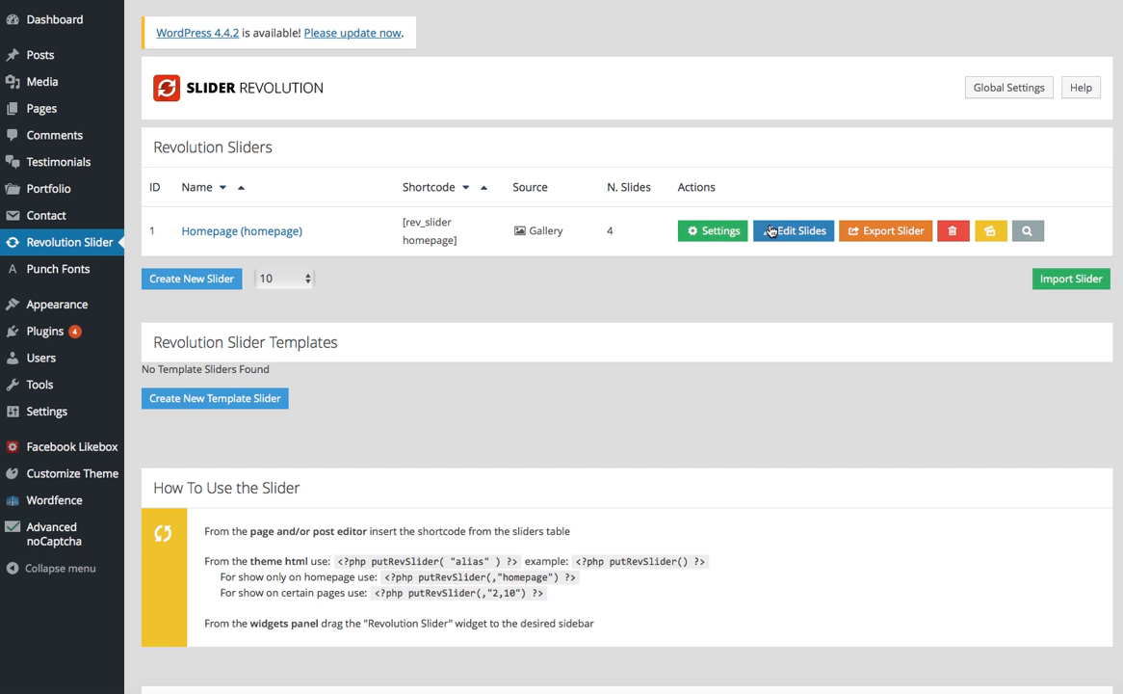
mouse_move(792, 237)
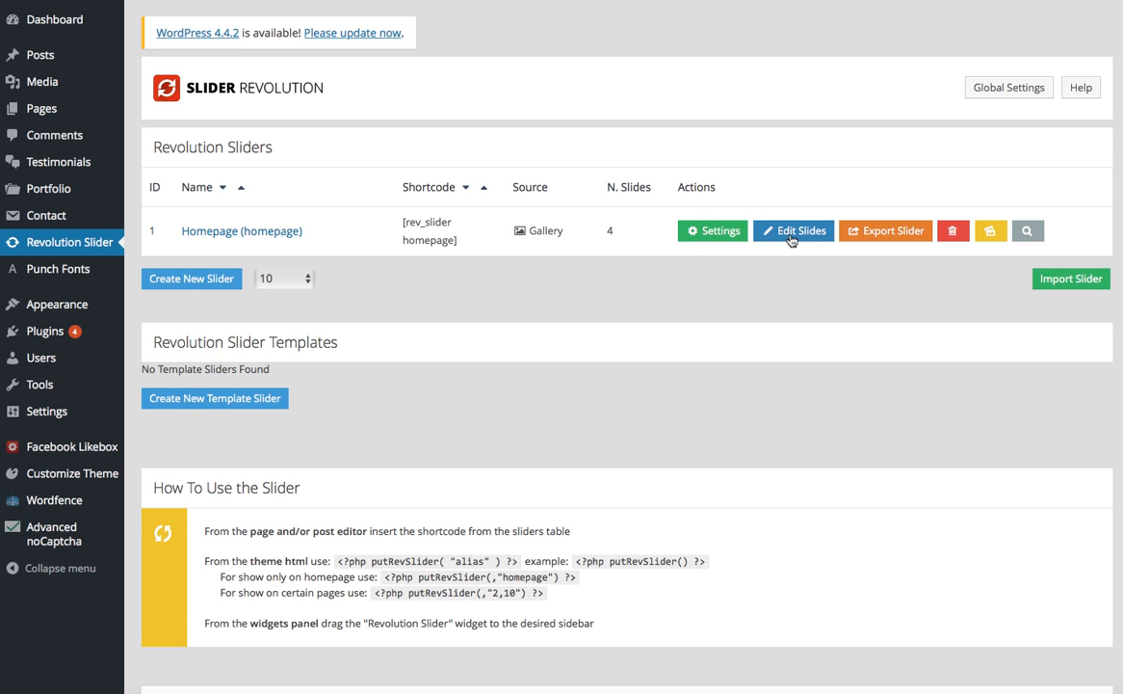
left_click(792, 230)
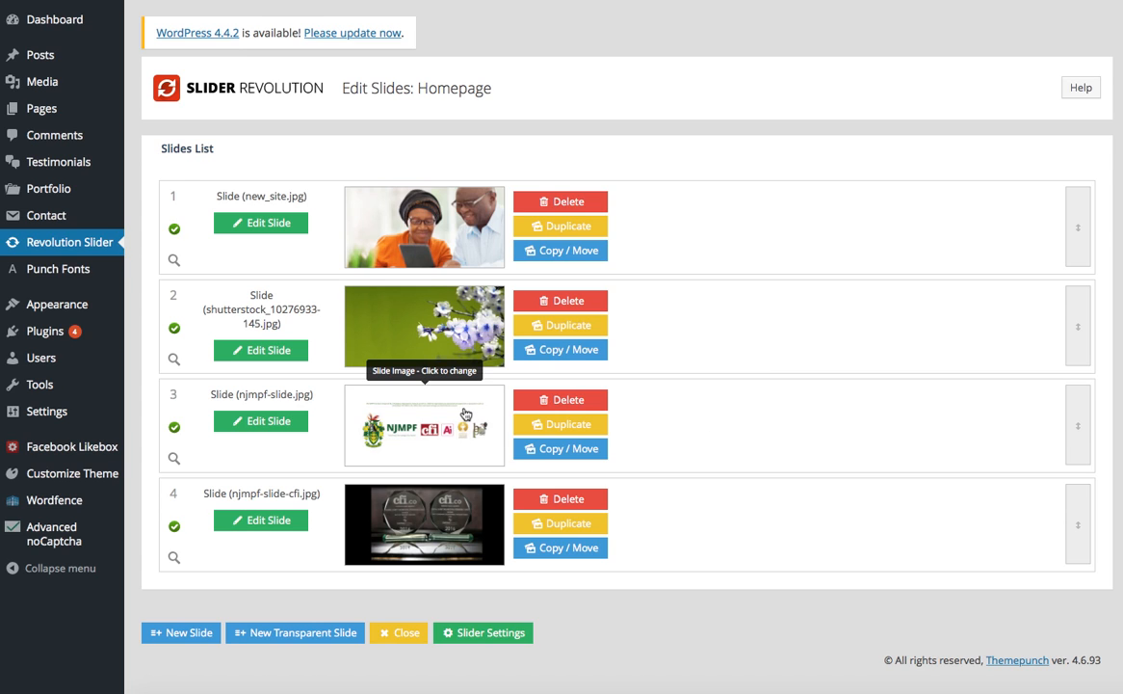
mouse_move(261, 420)
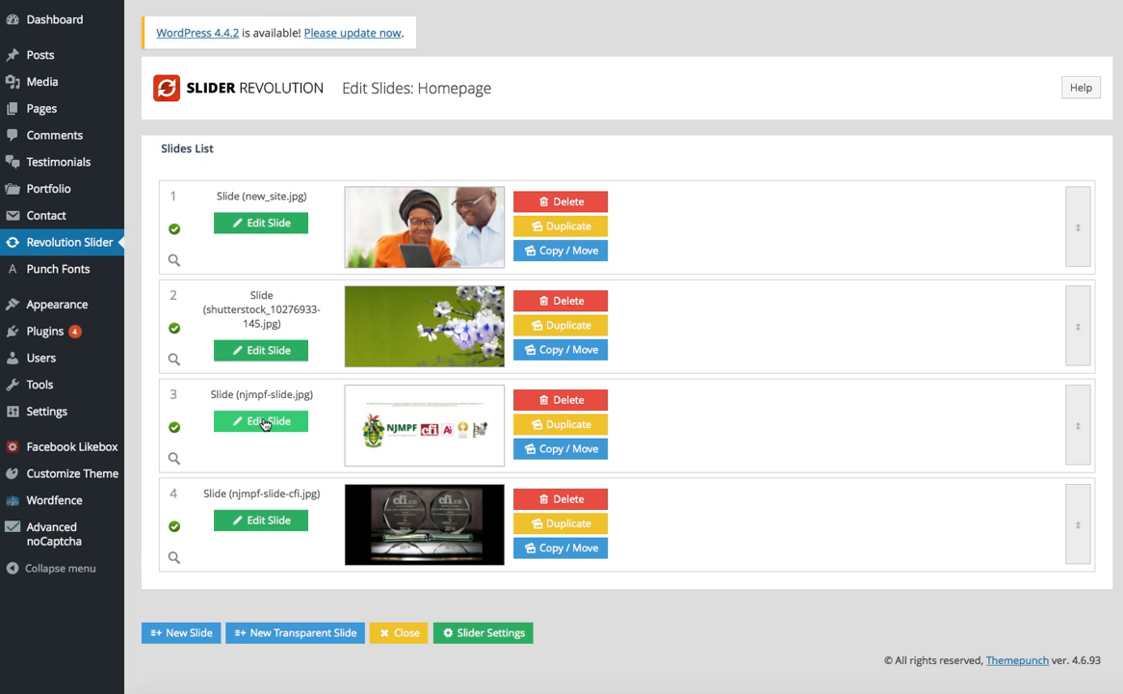
Step: Edit slide 3 (NJMPF) and scroll down to its Slider Main Image section
left_click(260, 421)
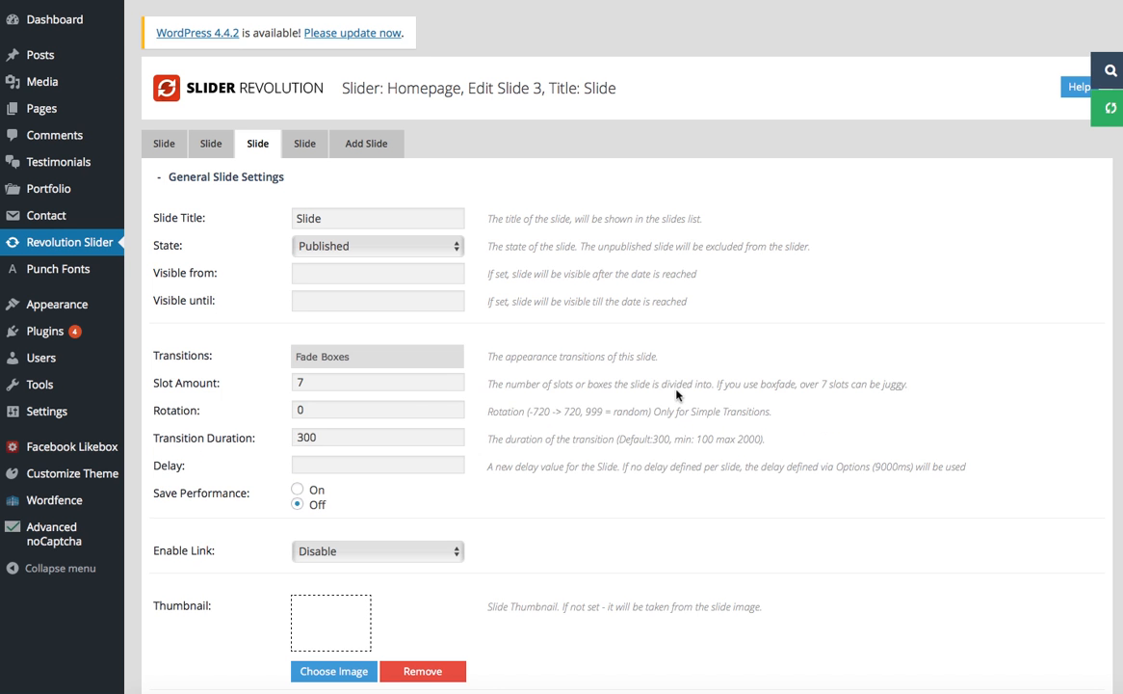
scroll("down", 3)
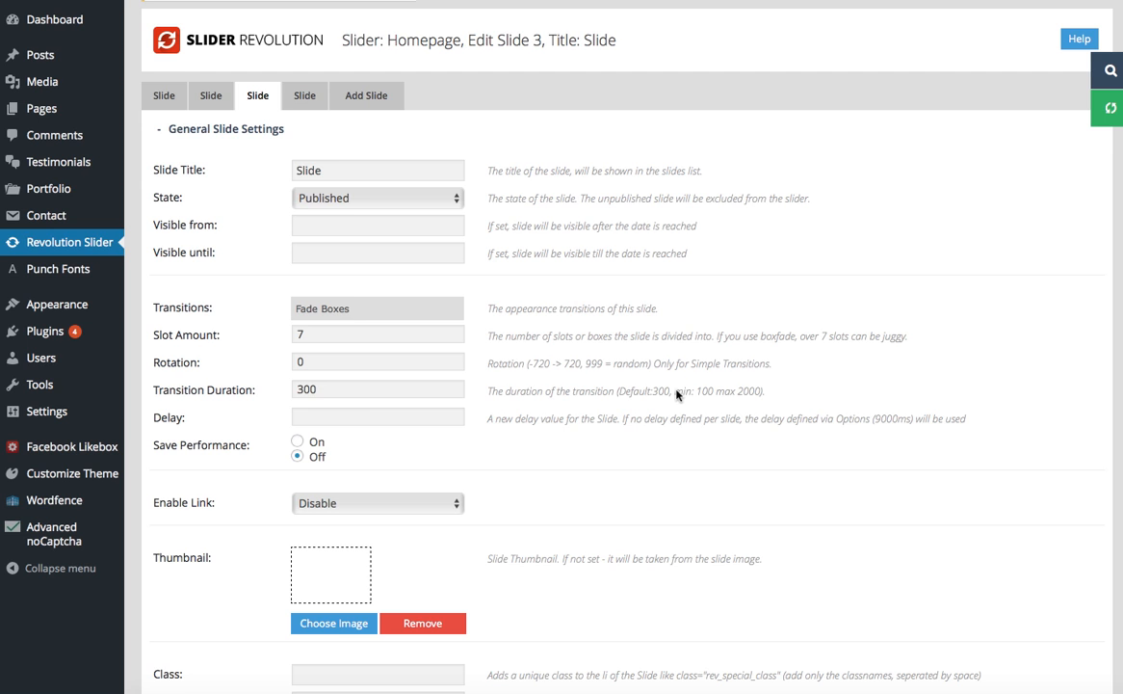
scroll("down", 3)
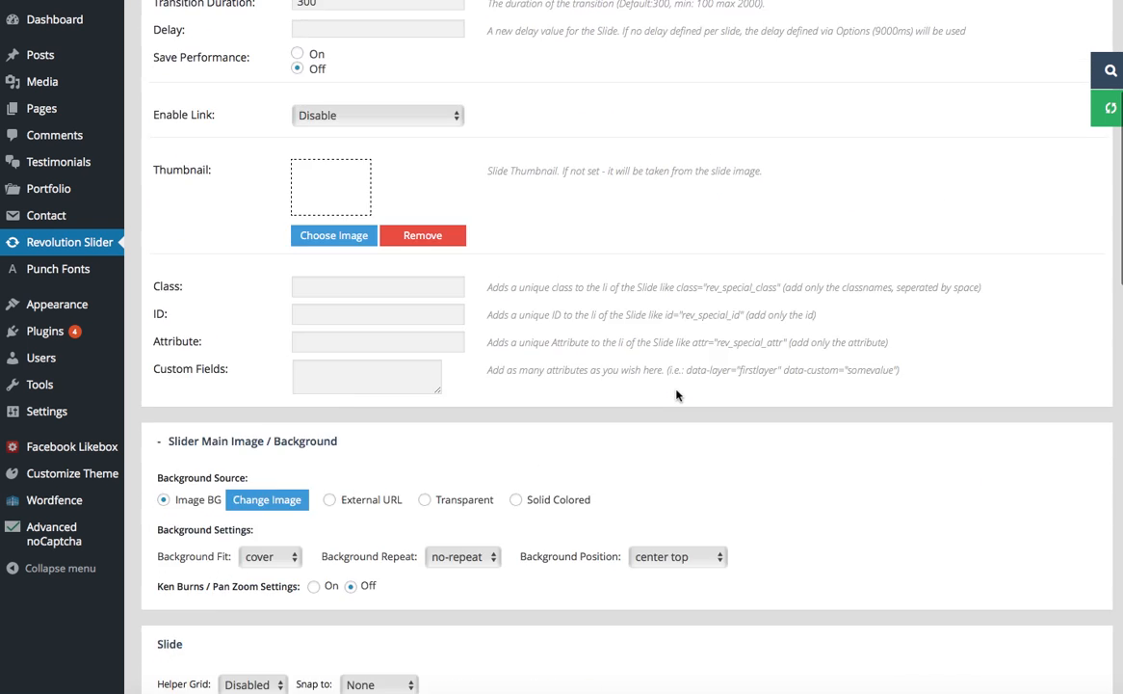
scroll("down", 3)
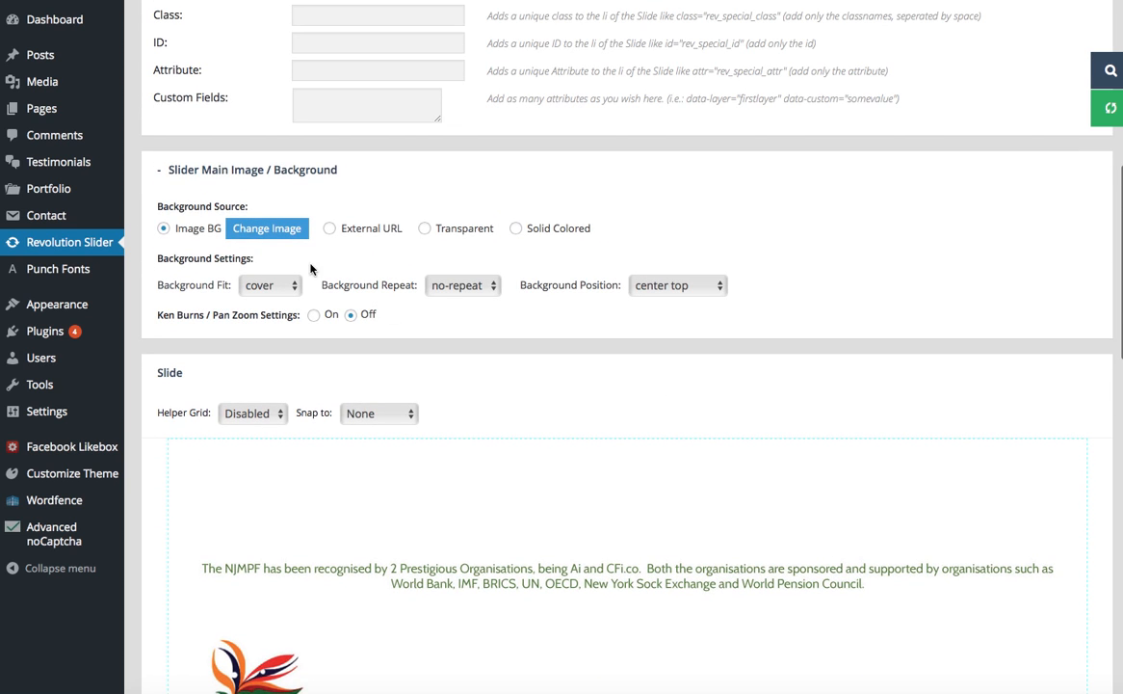
mouse_move(281, 236)
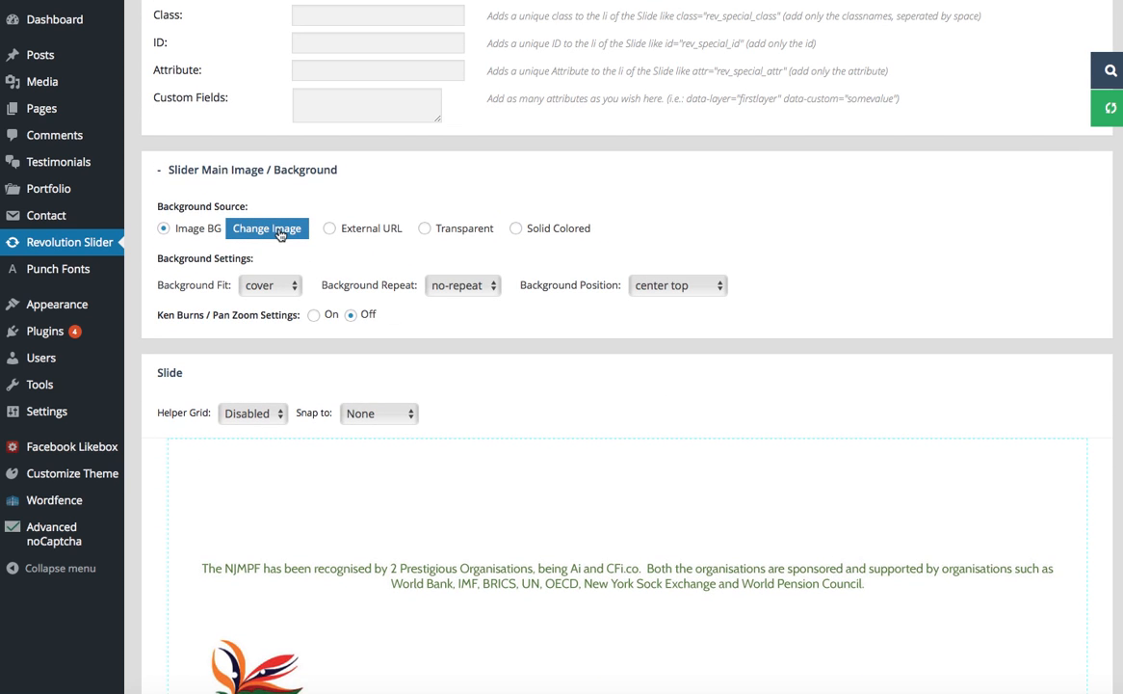
Step: Replace slide 3's background with njmpf-slide.jpg from the Media Library
left_click(267, 228)
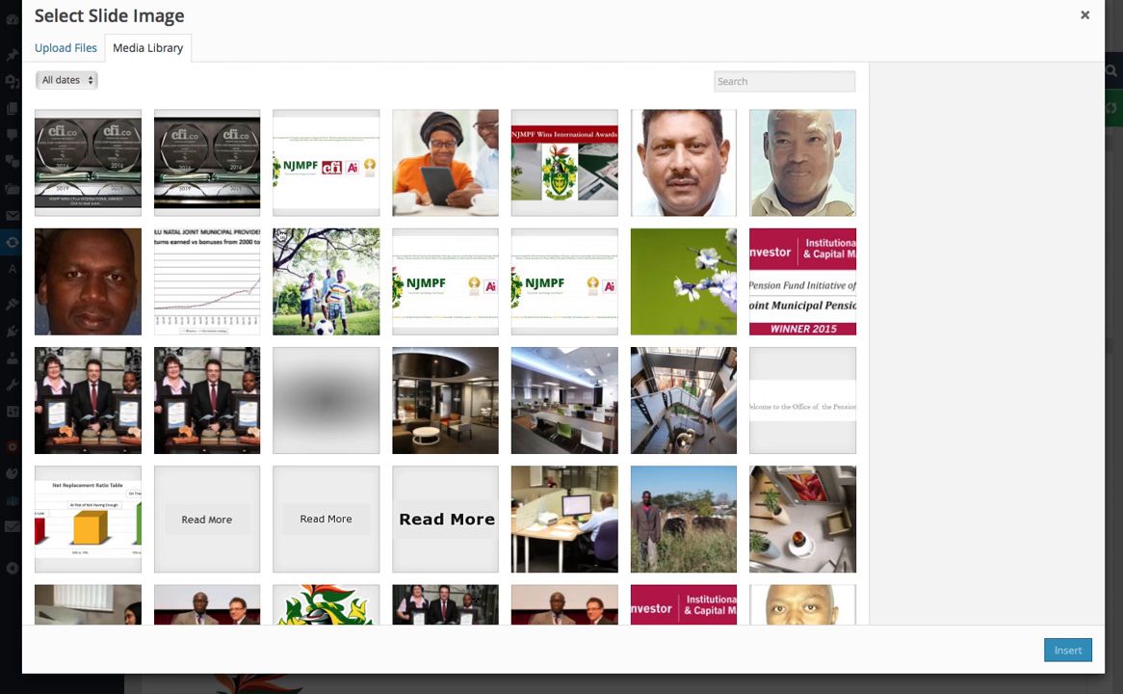
mouse_move(547, 278)
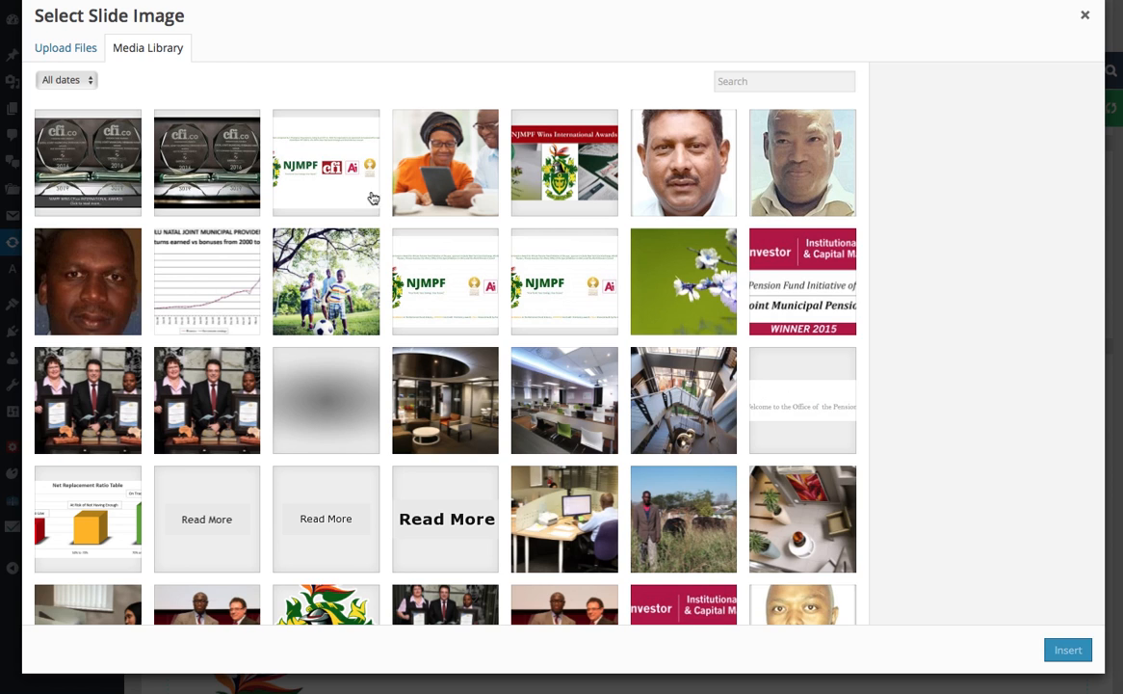
mouse_move(621, 105)
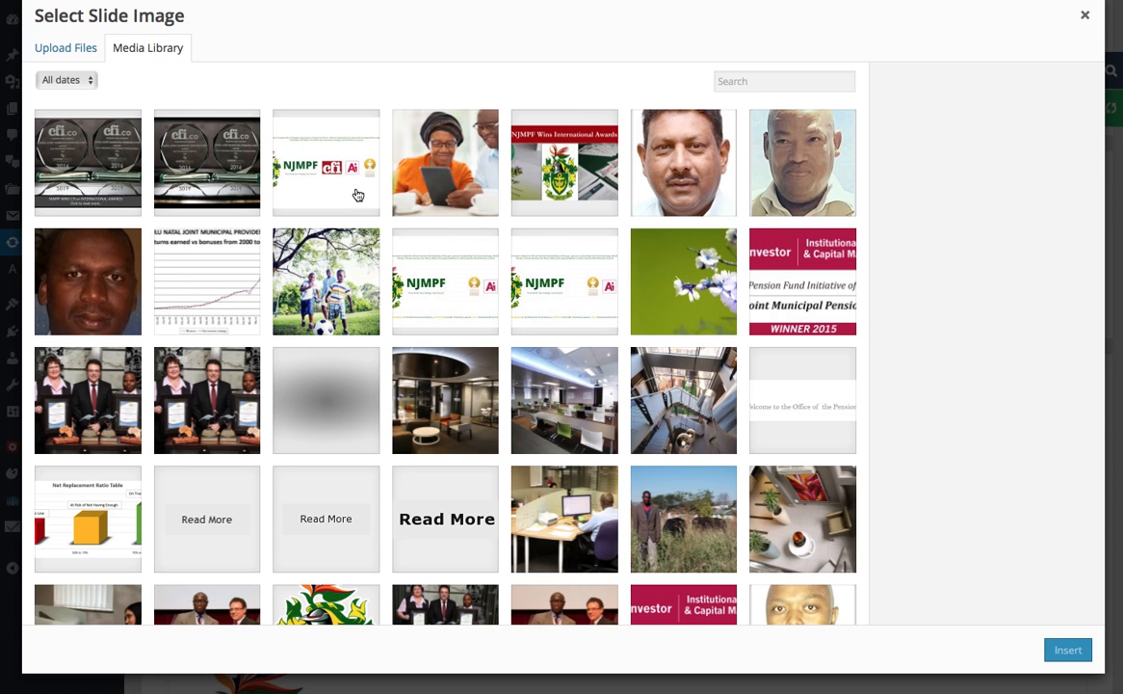
left_click(326, 162)
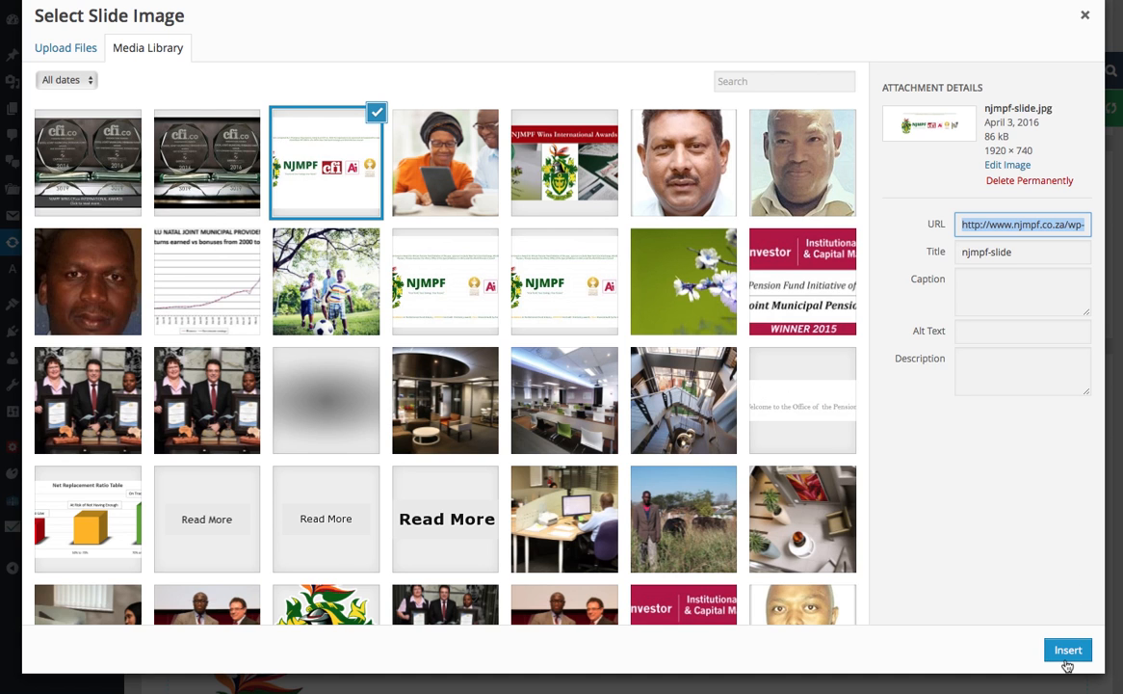
left_click(1067, 649)
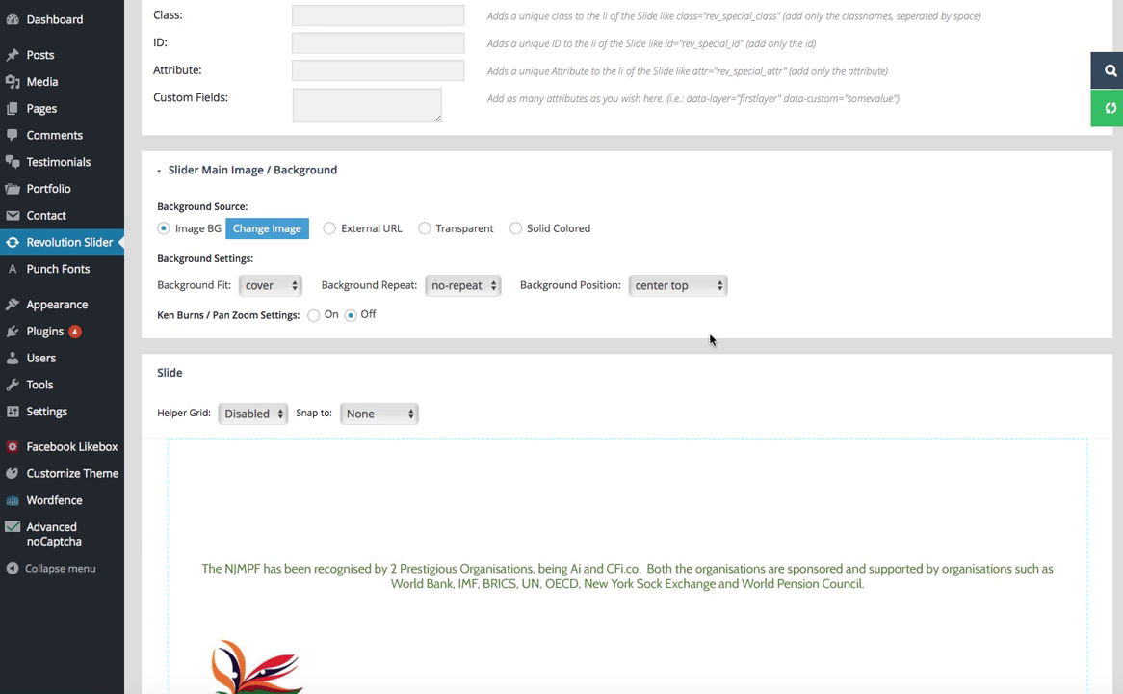
scroll("down", 3)
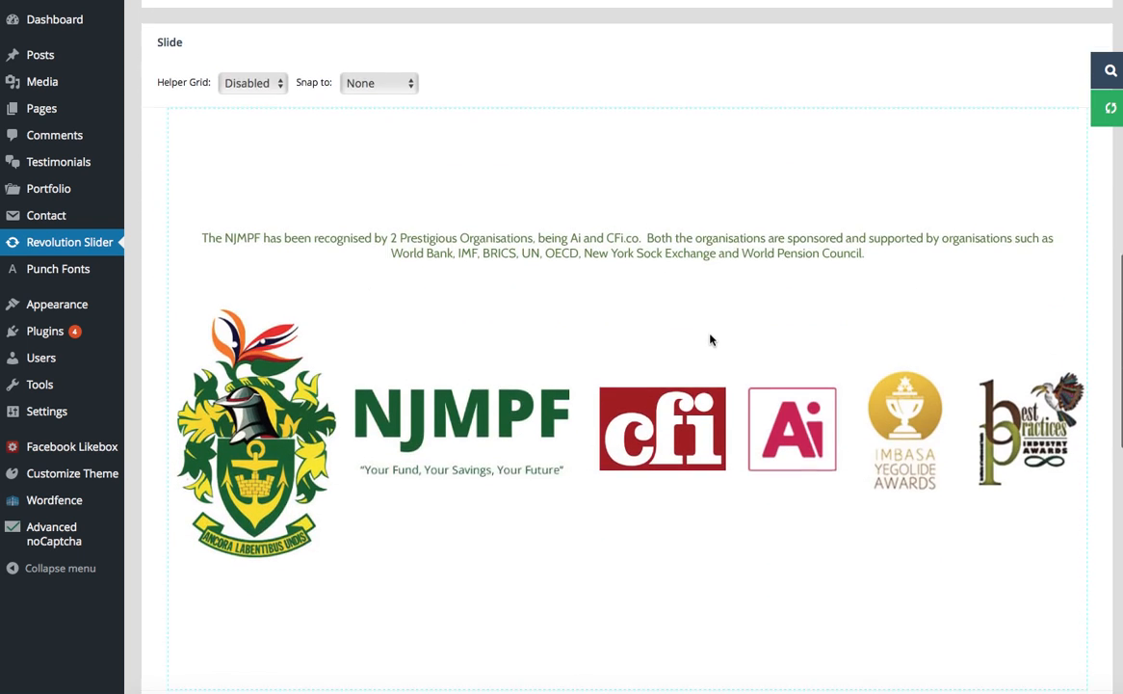
scroll("up", 3)
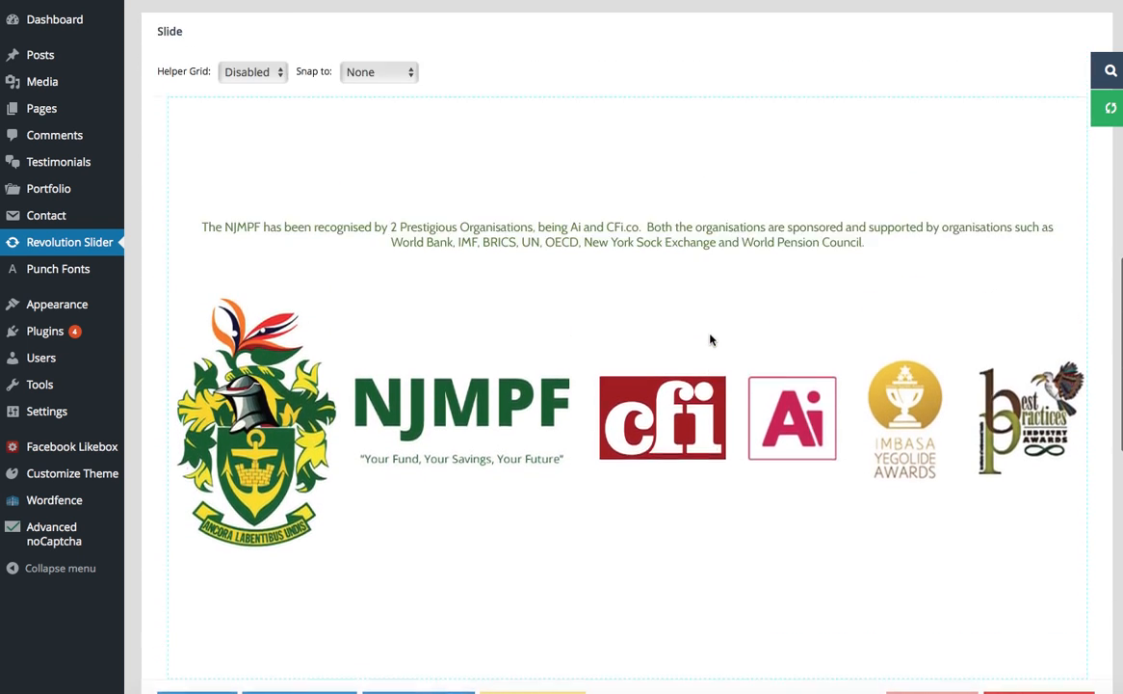
scroll("up", 3)
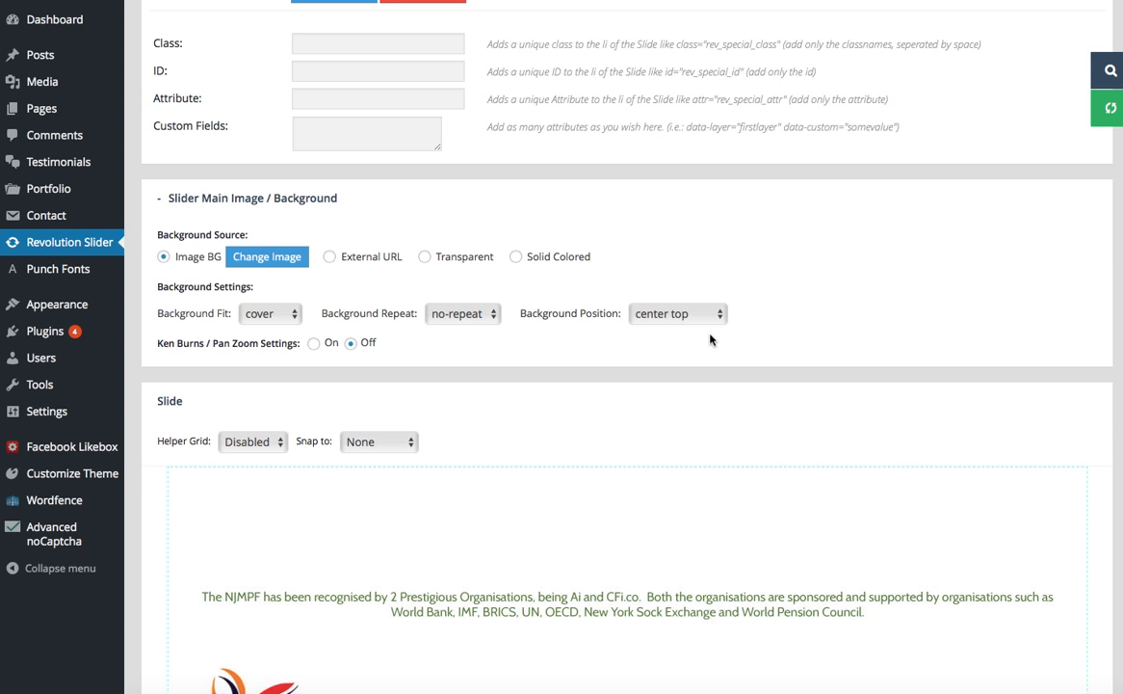
scroll("up", 3)
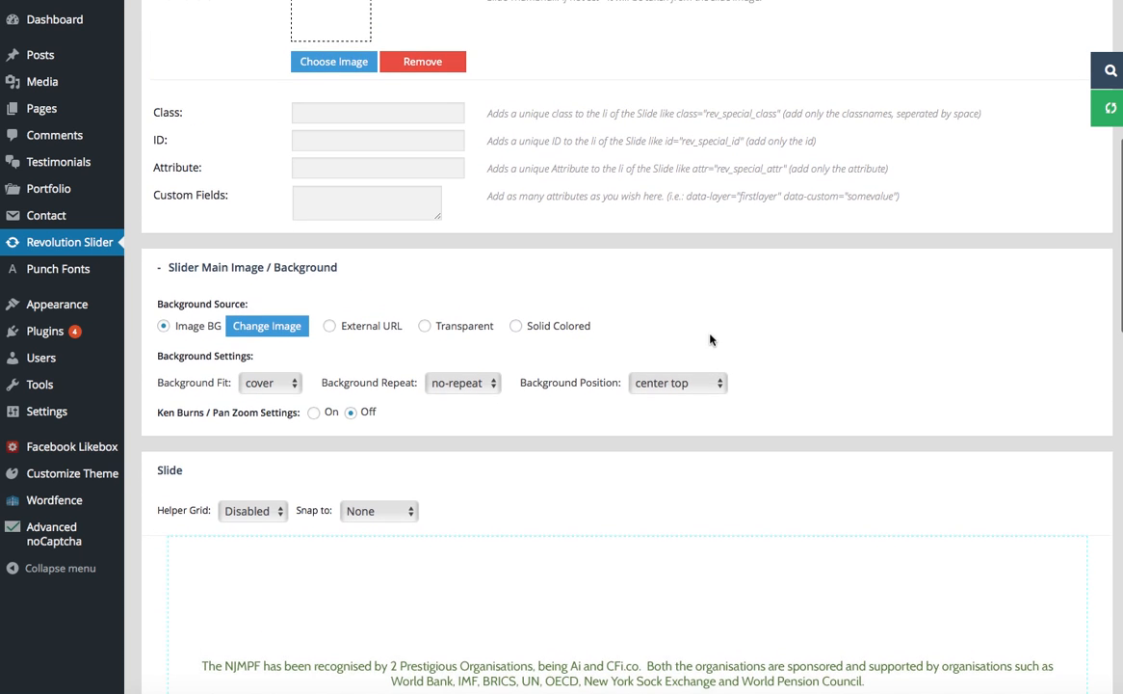
scroll("up", 3)
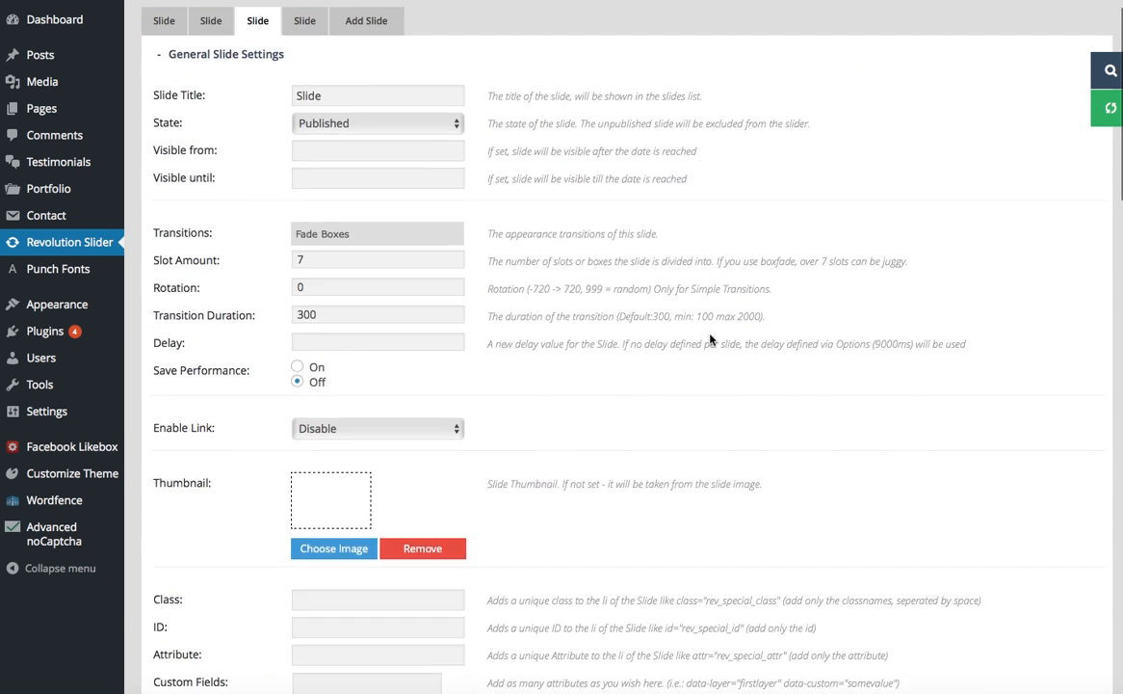
Step: Set Enable Link to Enable for slide 3
scroll("down", 3)
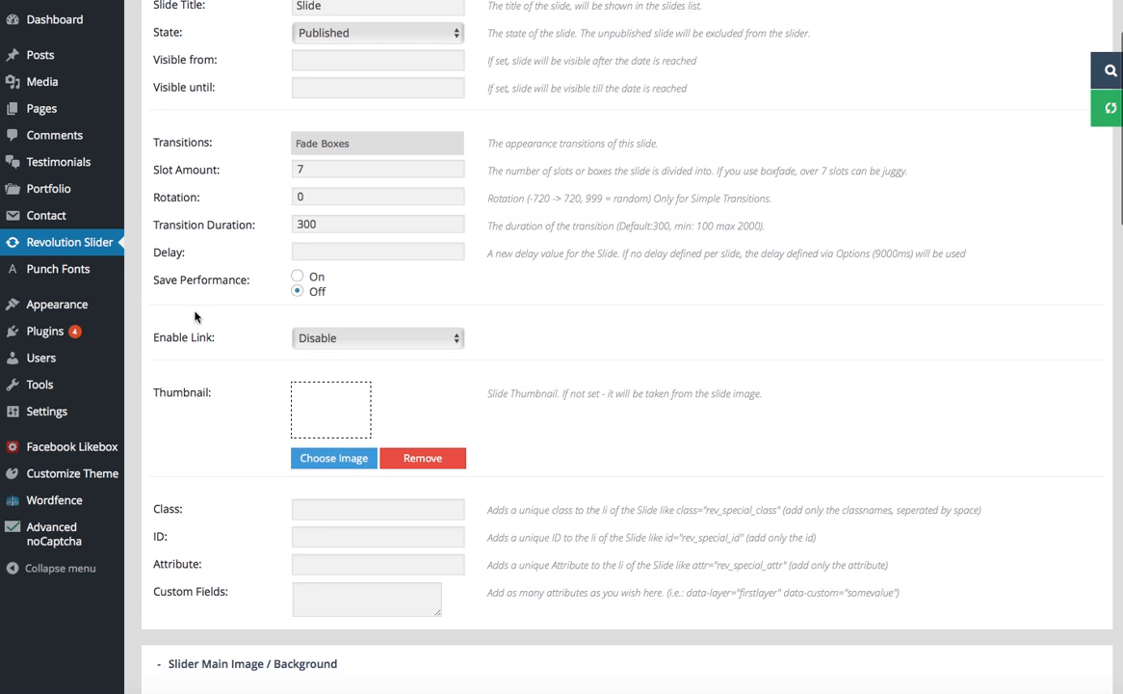
mouse_move(452, 337)
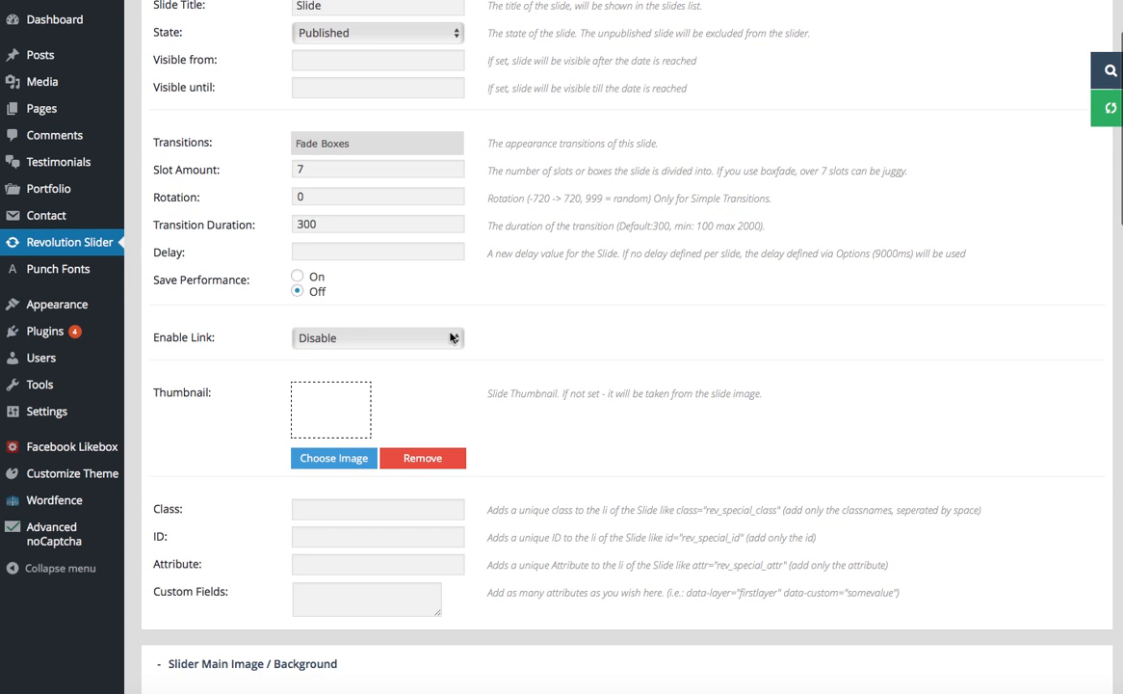
left_click(377, 338)
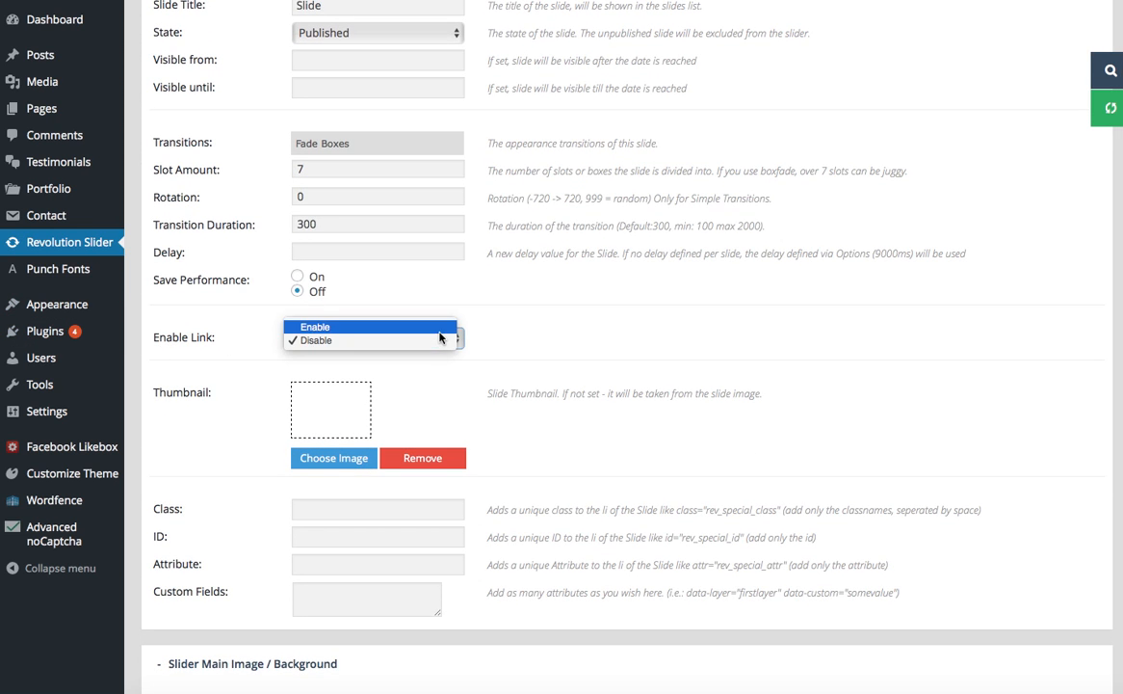
left_click(314, 327)
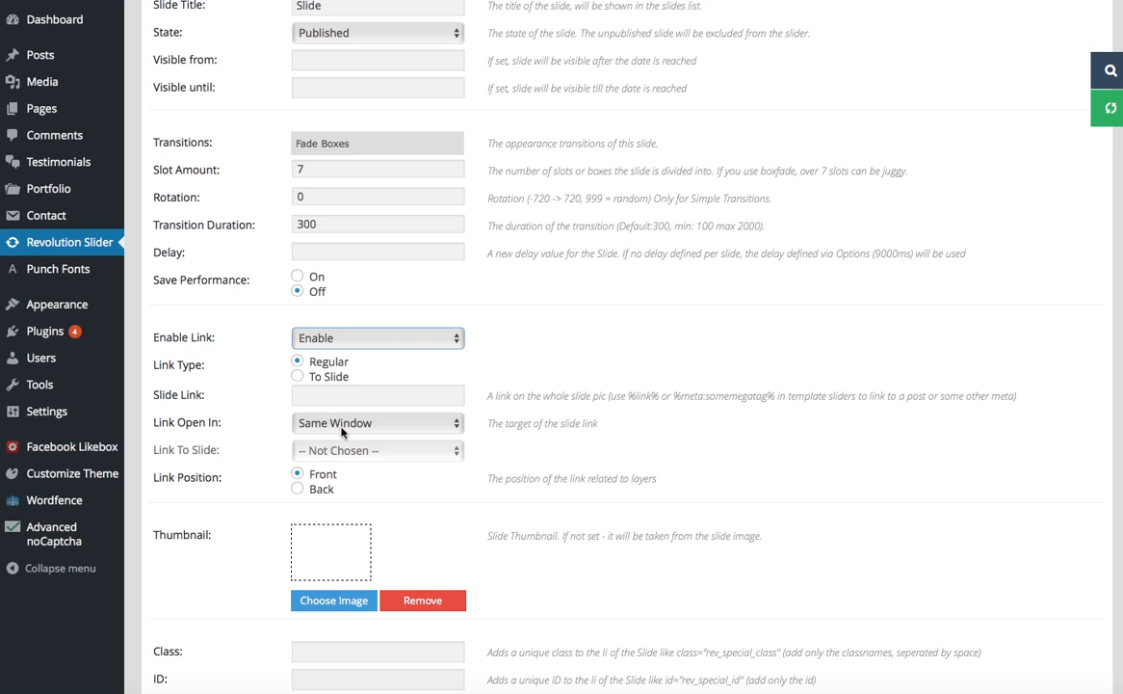
scroll("down", 3)
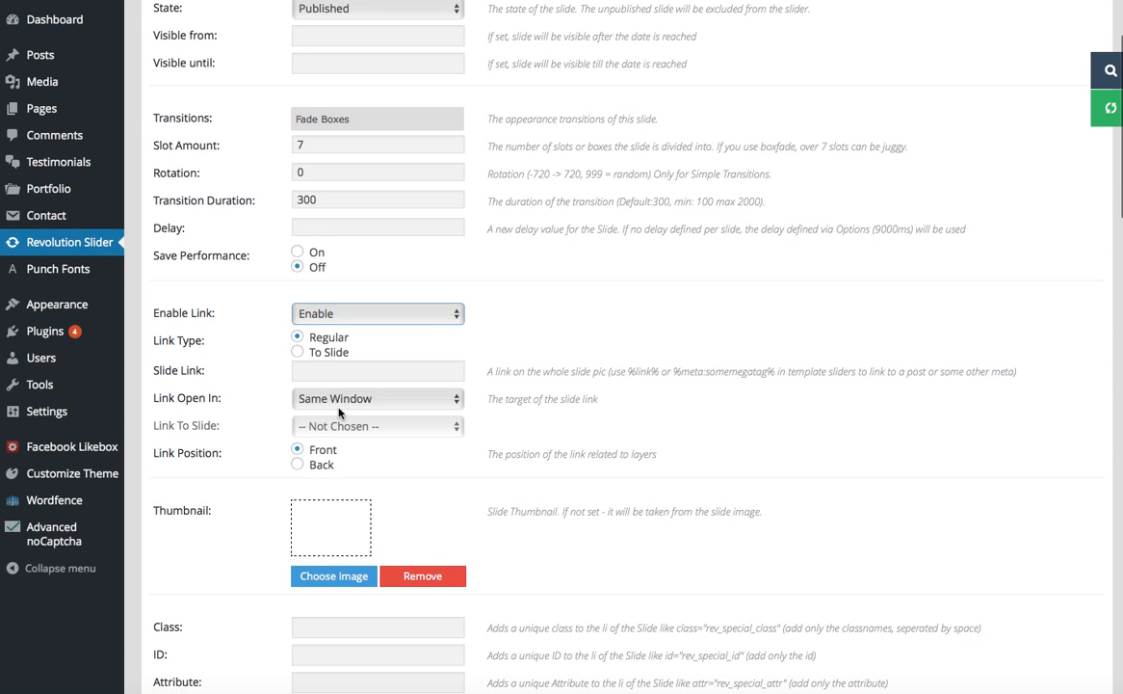
Step: Set the slide link's Link Open In option to New Window
left_click(376, 370)
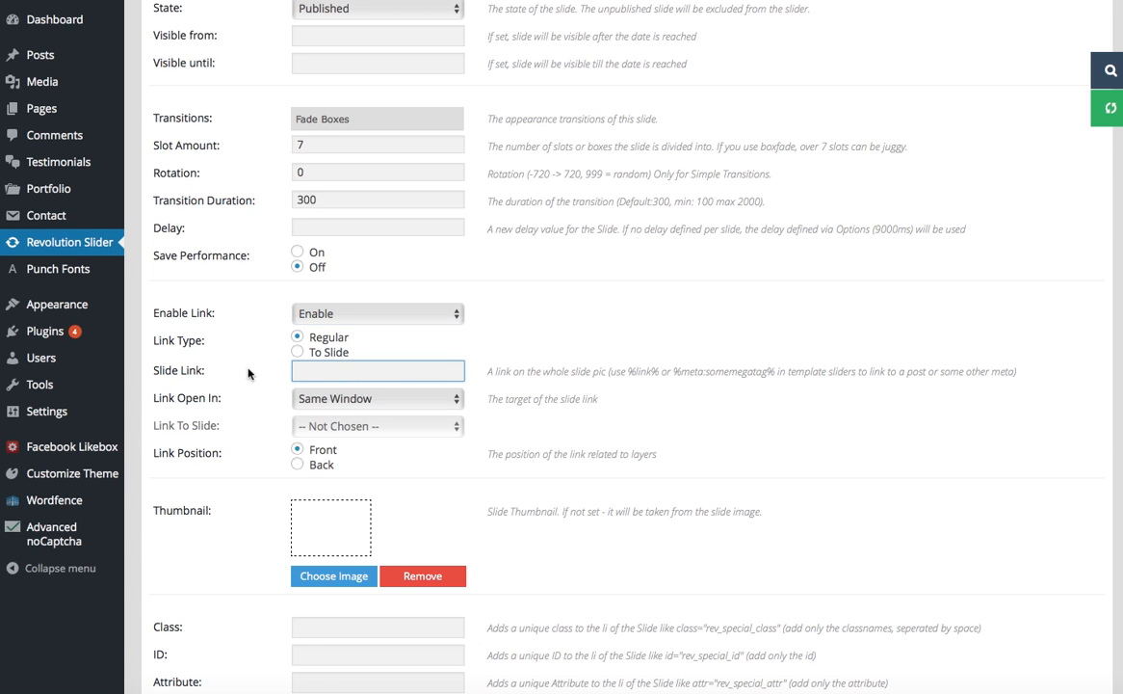
mouse_move(491, 374)
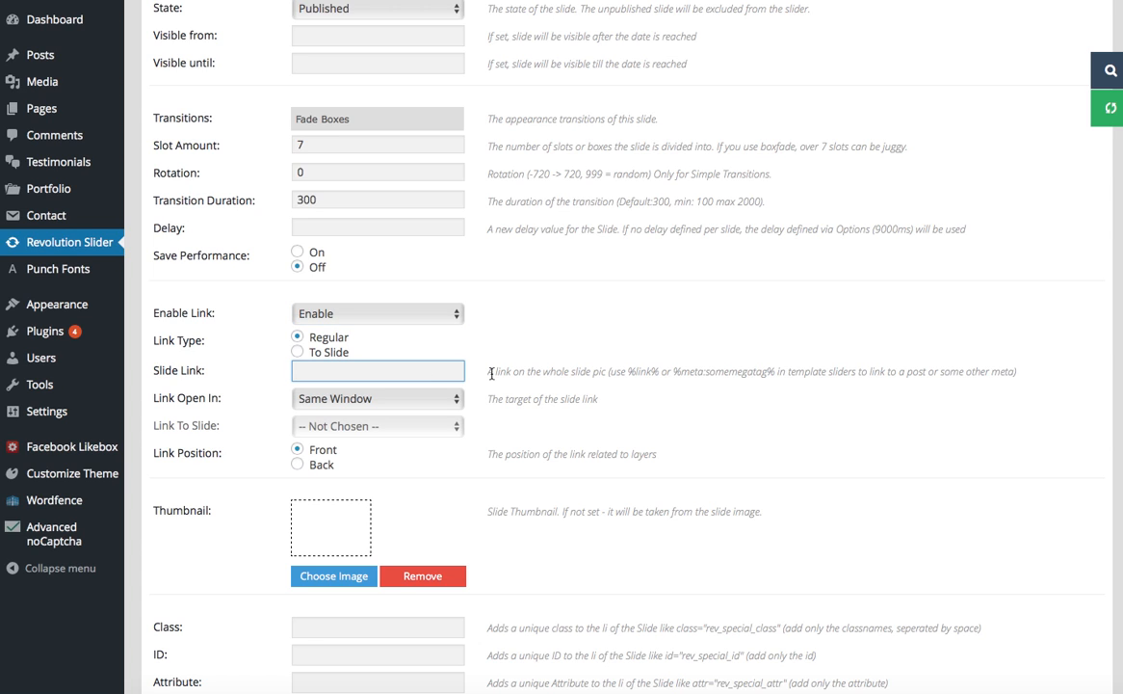
left_click(377, 371)
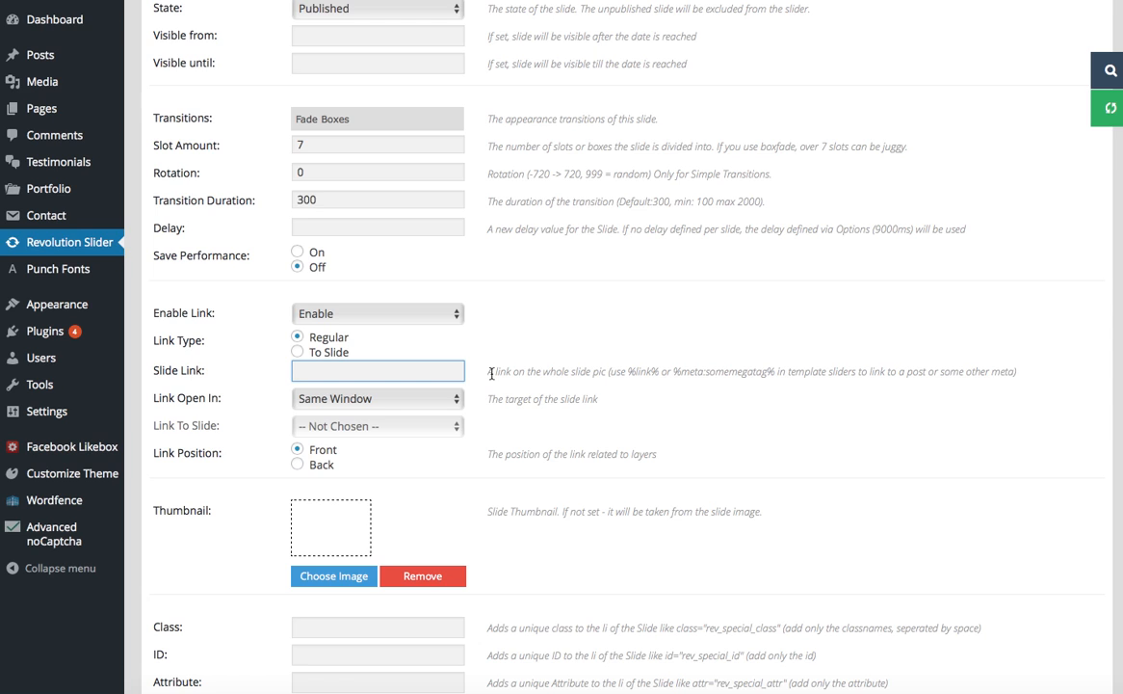
left_click(375, 398)
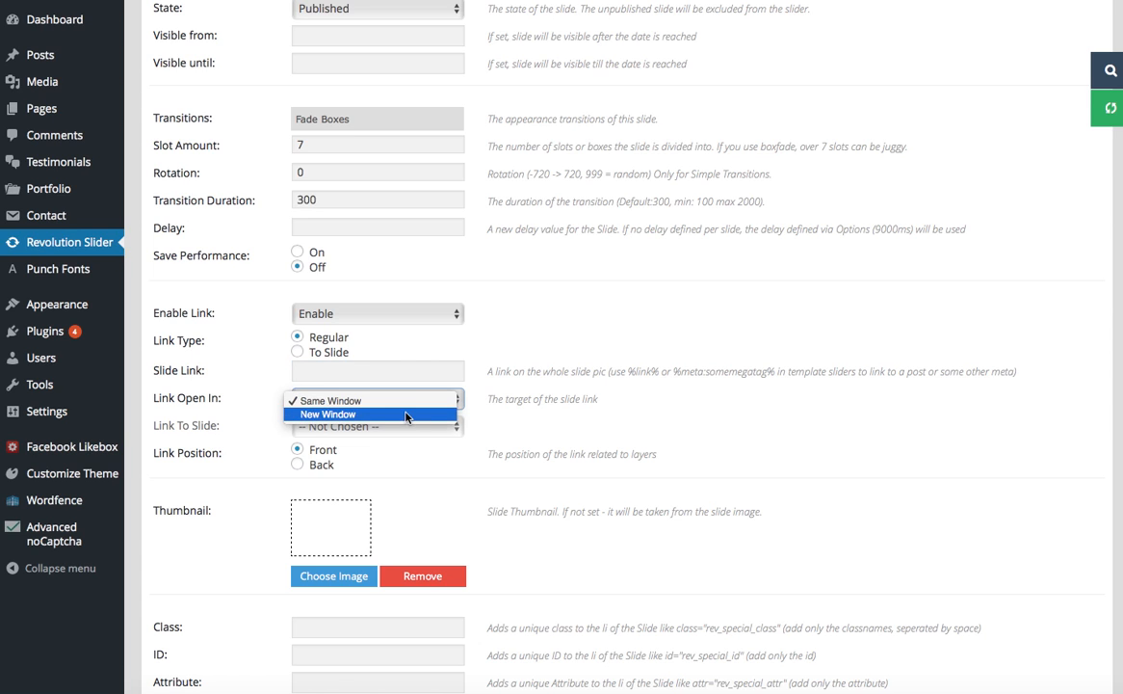
left_click(327, 414)
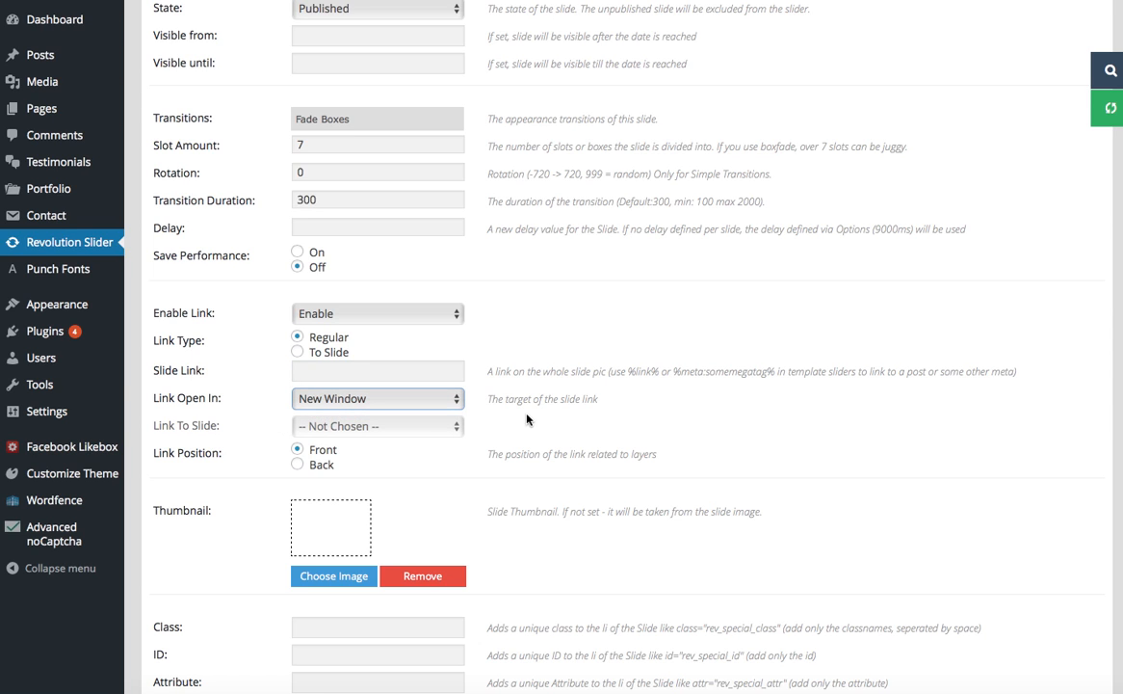
scroll("down", 3)
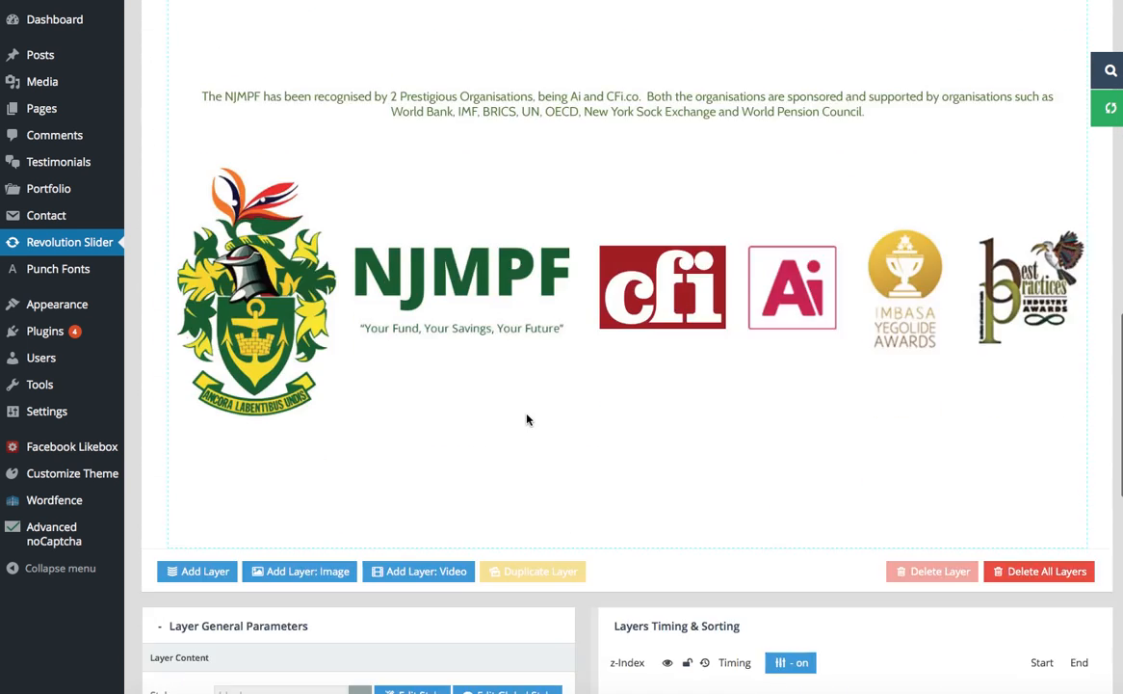
scroll("down", 3)
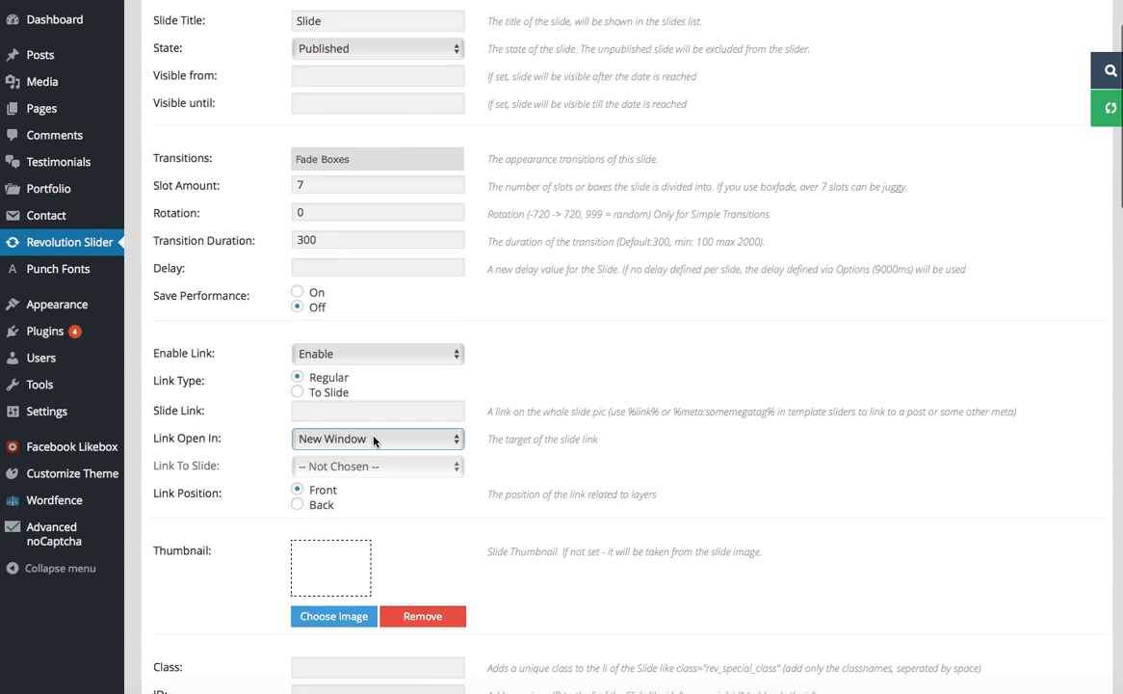
scroll("up", 3)
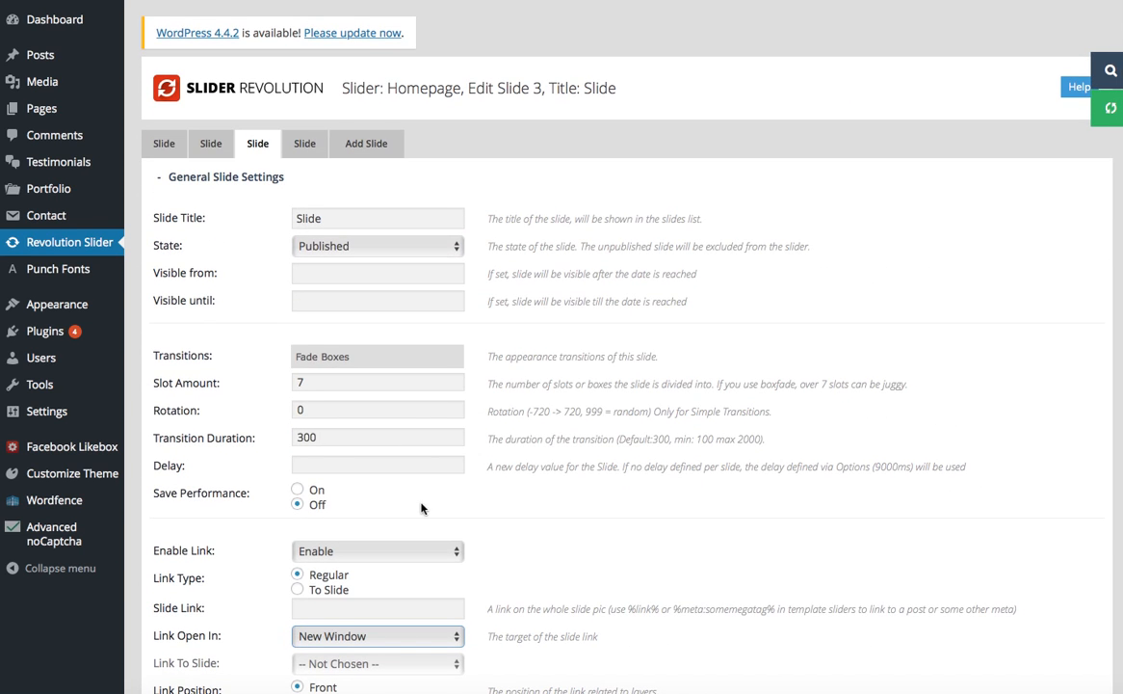
mouse_move(258, 143)
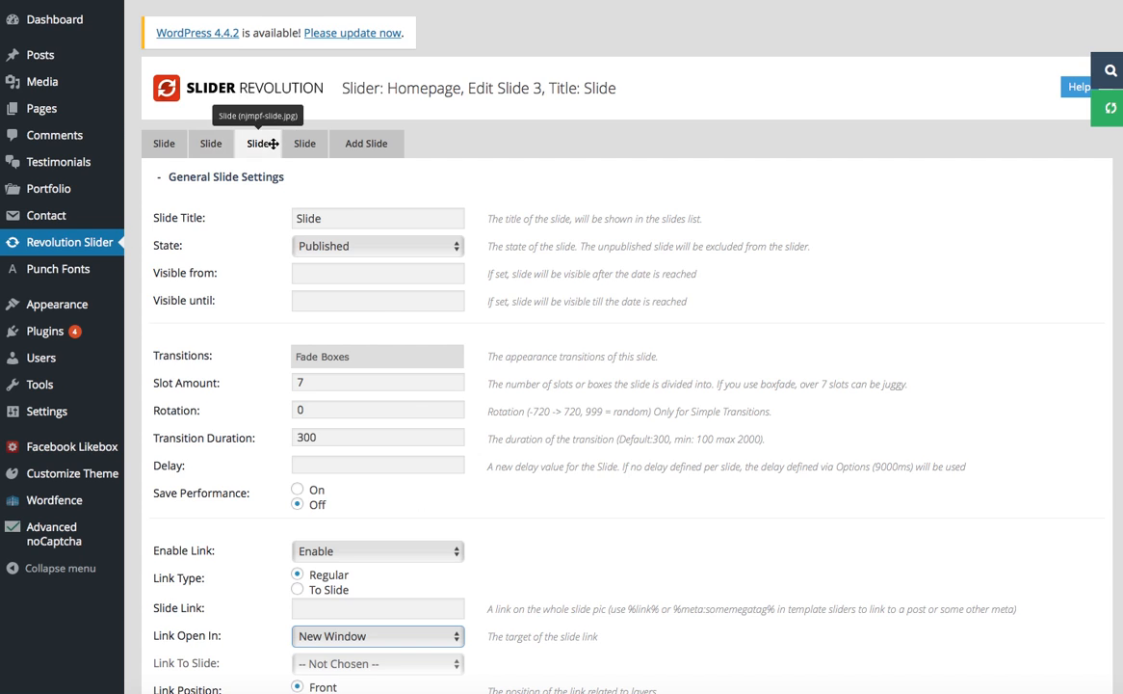
mouse_move(210, 143)
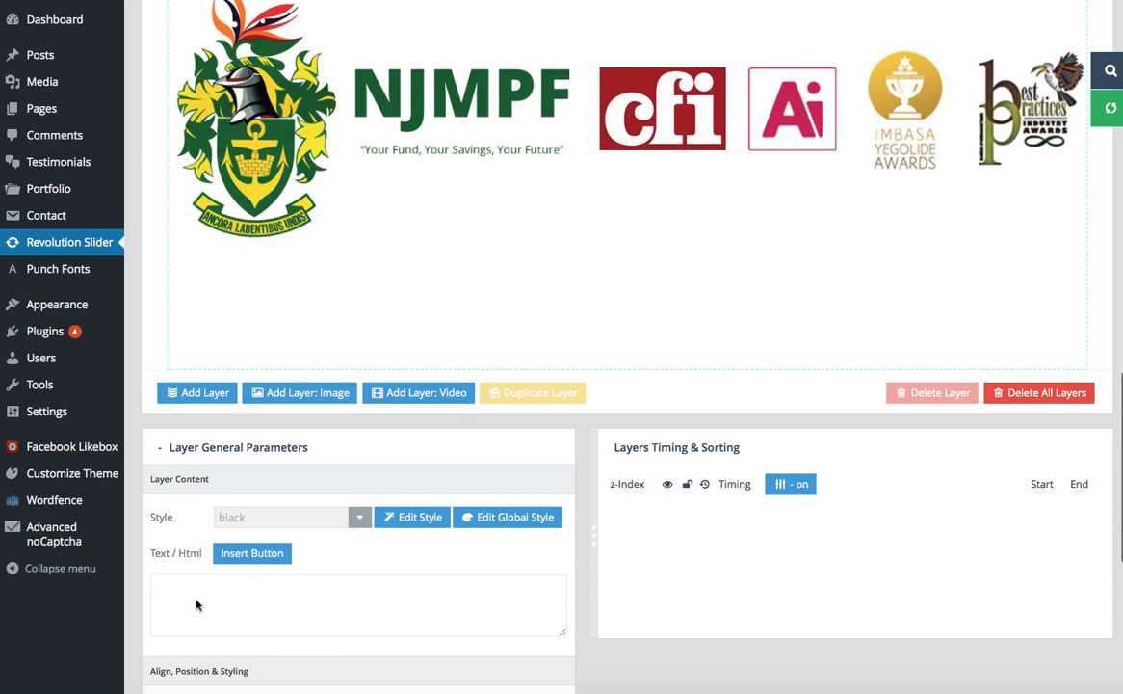
mouse_move(500, 594)
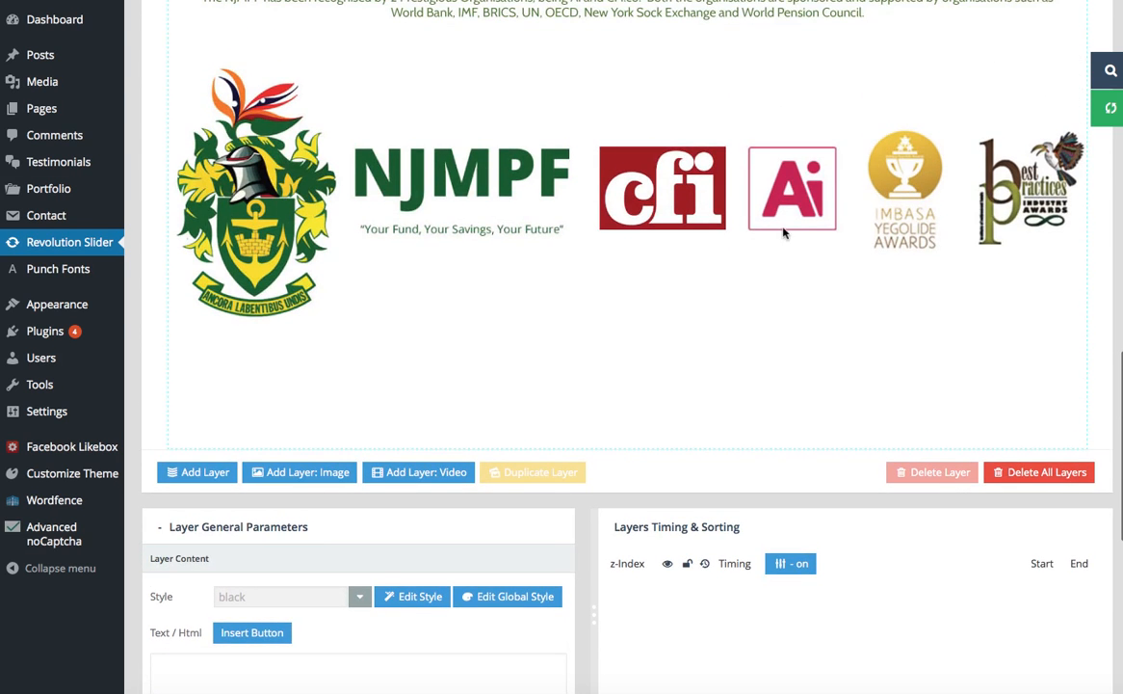
mouse_move(1082, 400)
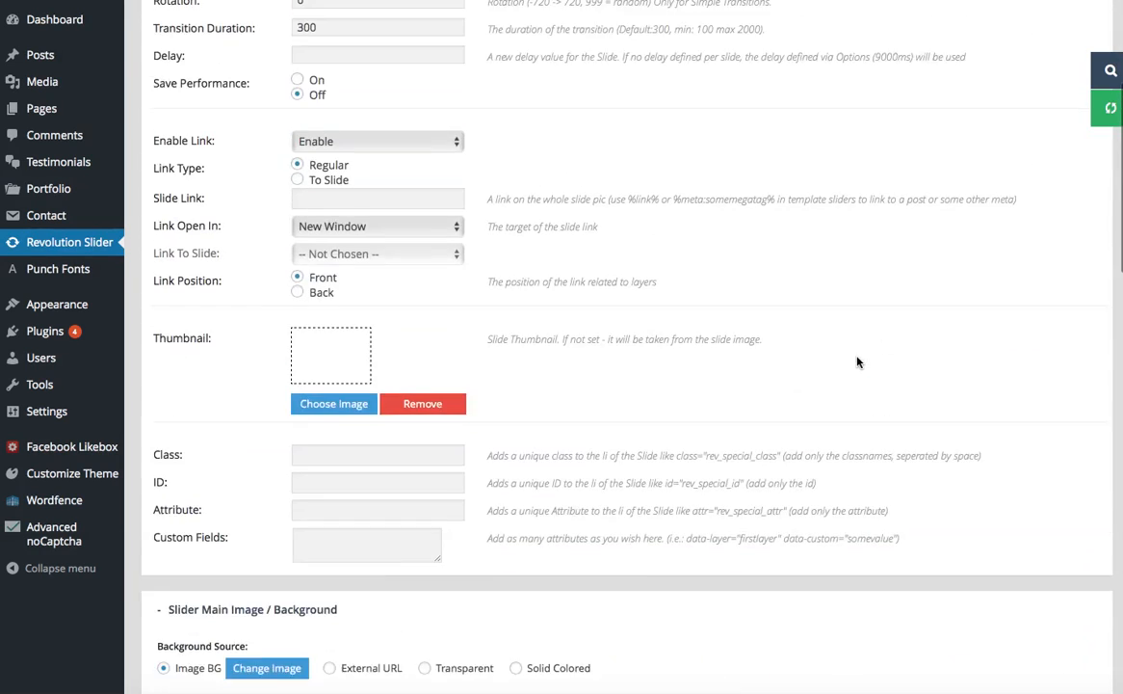
Step: Scroll back up to the top of slide 3's editor
scroll("up", 3)
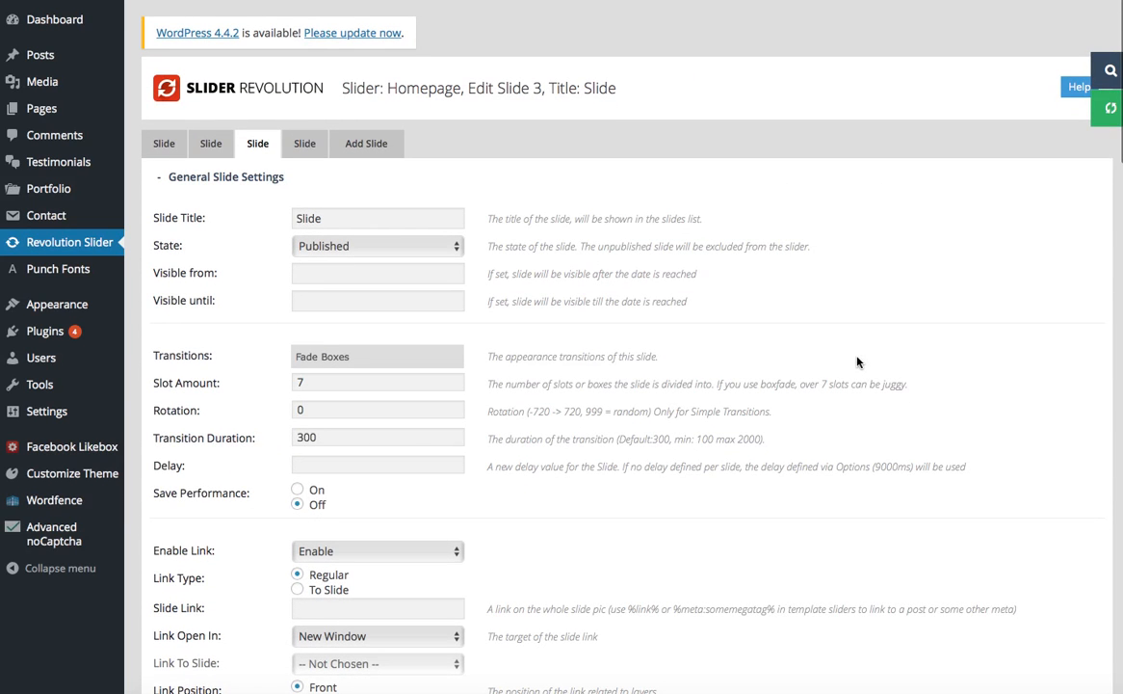
mouse_move(305, 143)
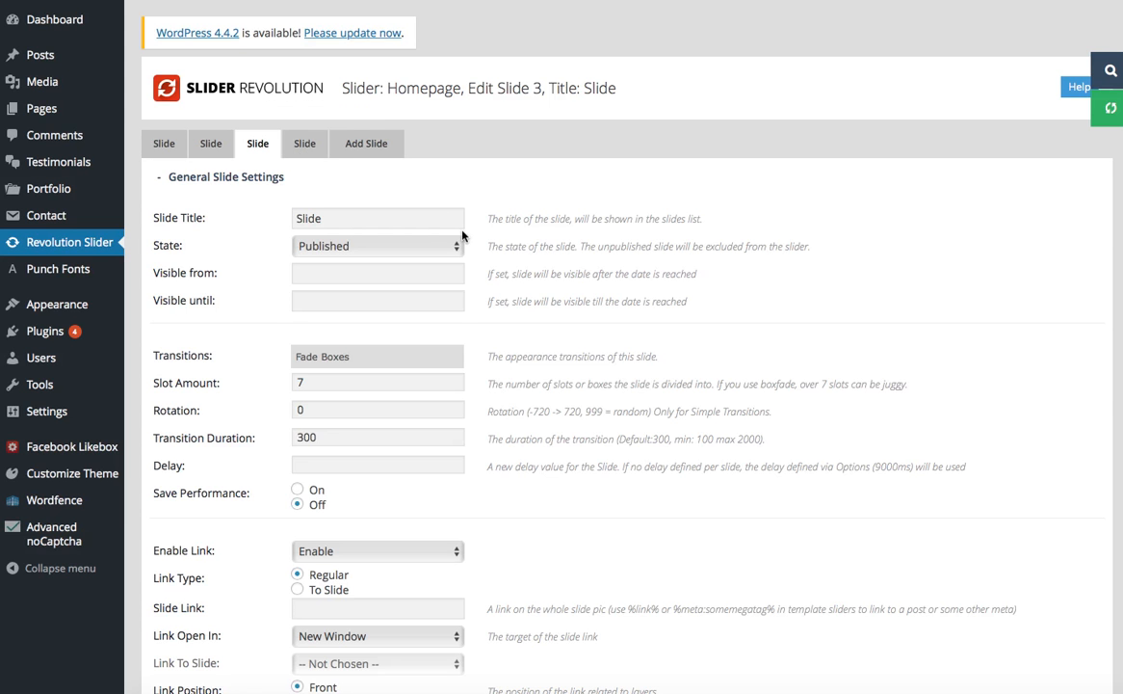
mouse_move(58, 269)
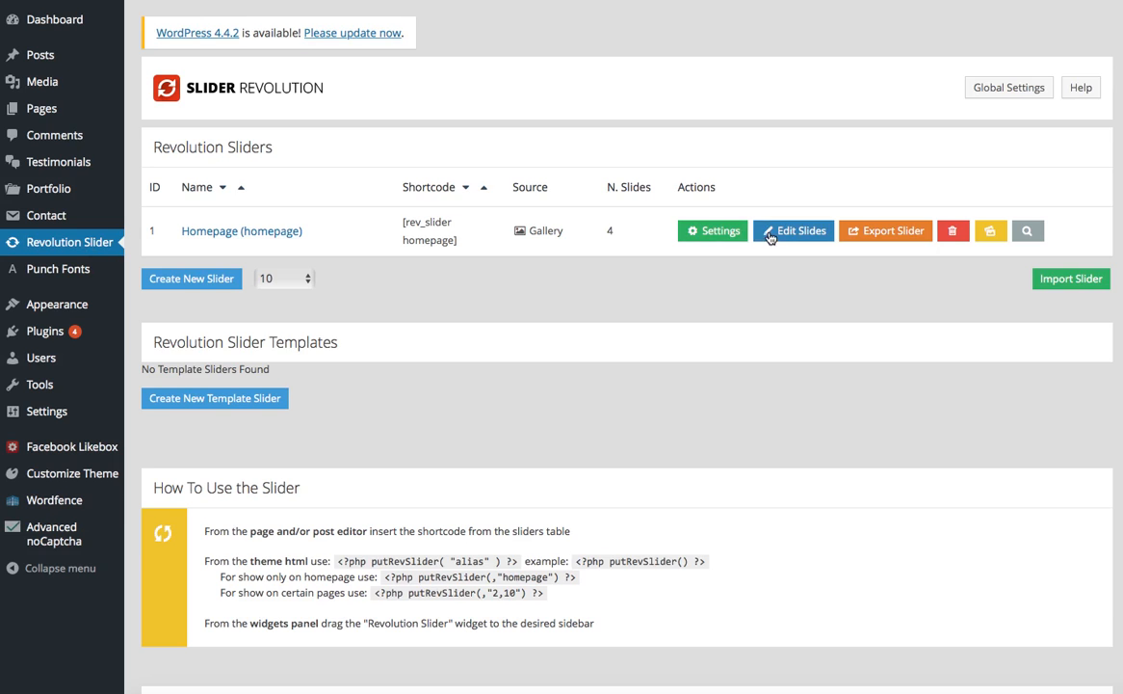
Step: Reopen the Homepage slider's slides list, showing slide 3 with njmpf-slide
left_click(793, 231)
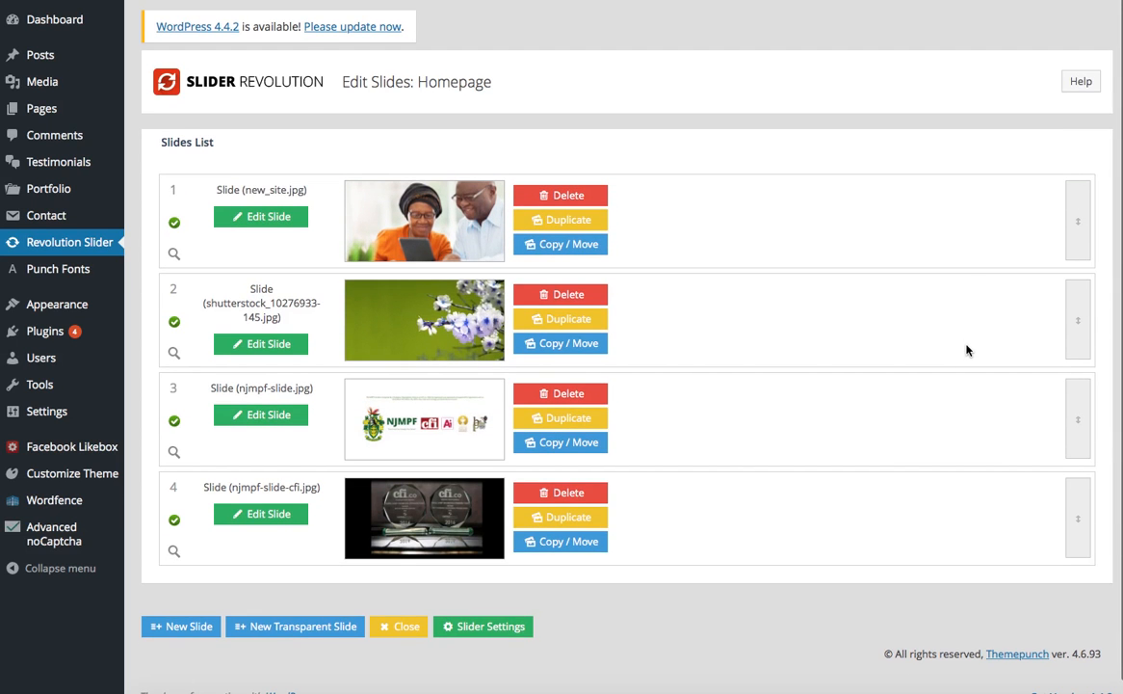
scroll("up", 3)
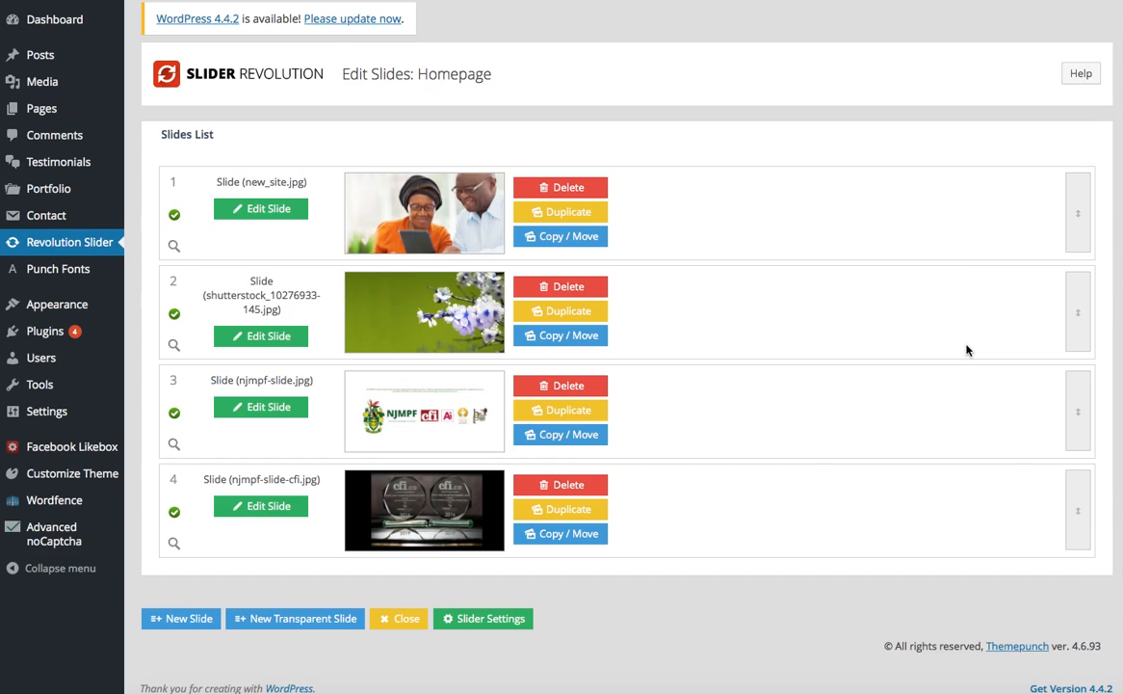
mouse_move(952, 267)
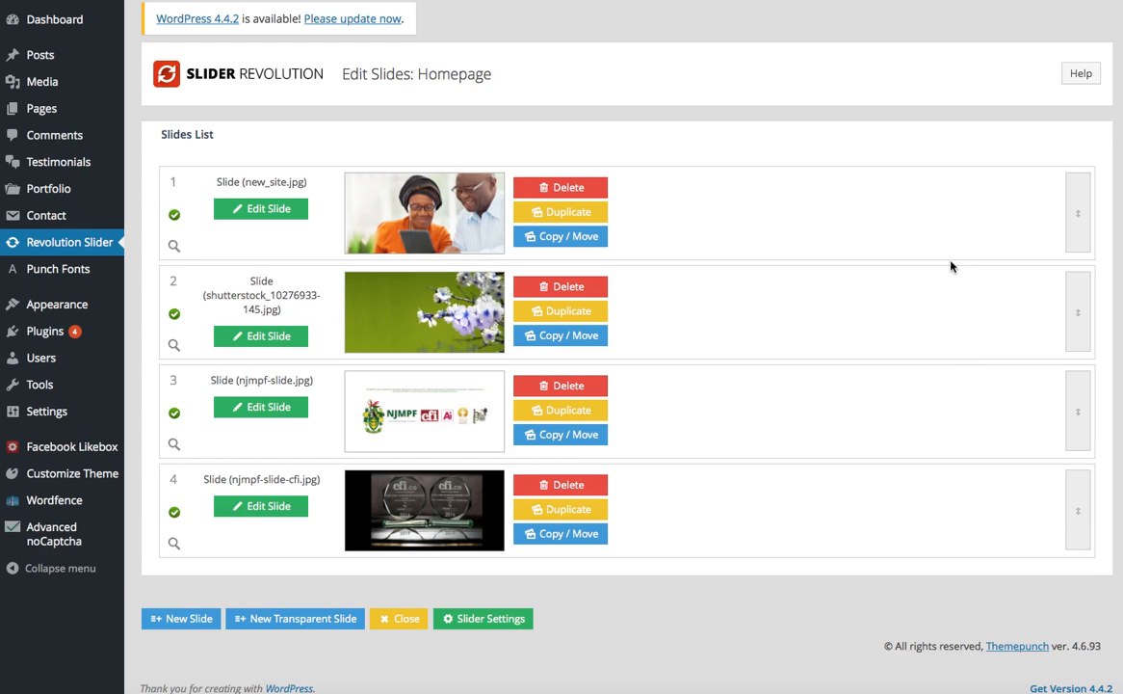
mouse_move(749, 587)
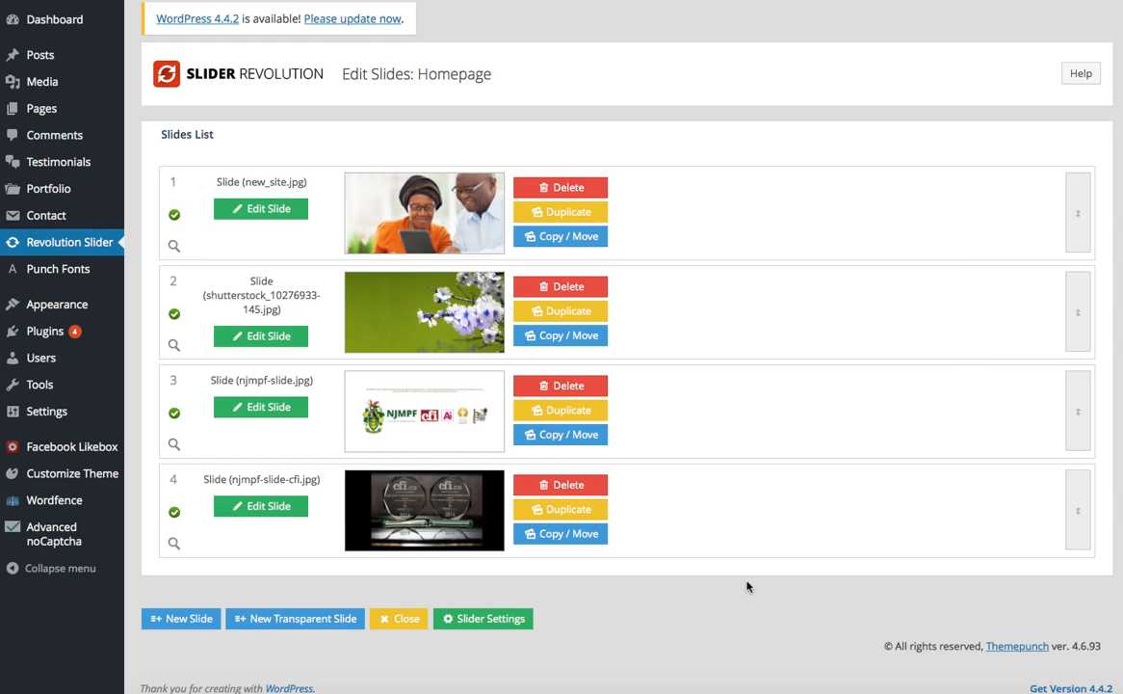